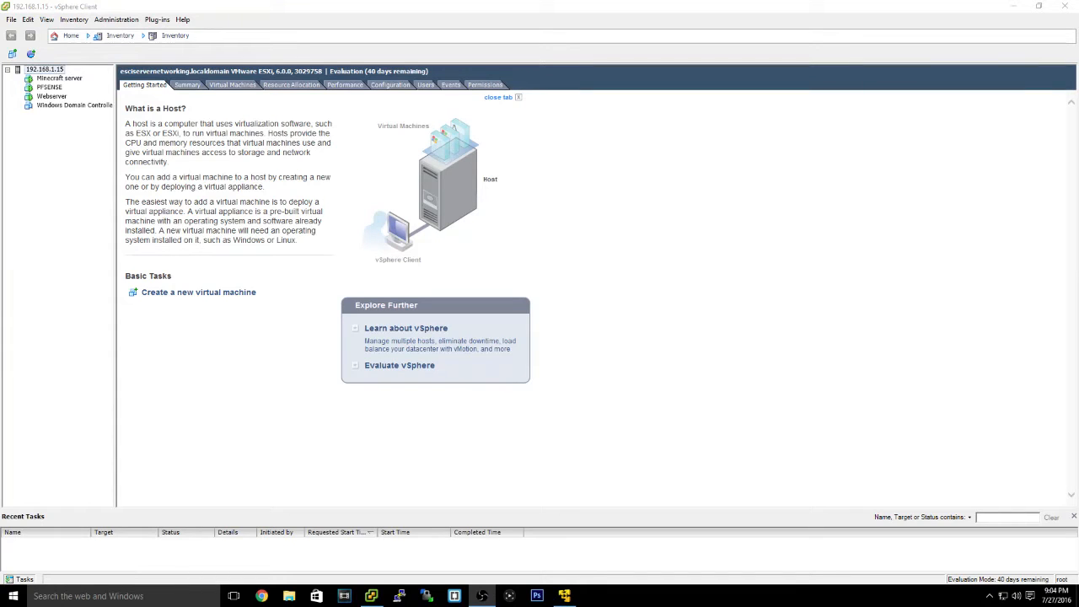
mouse_move(863, 445)
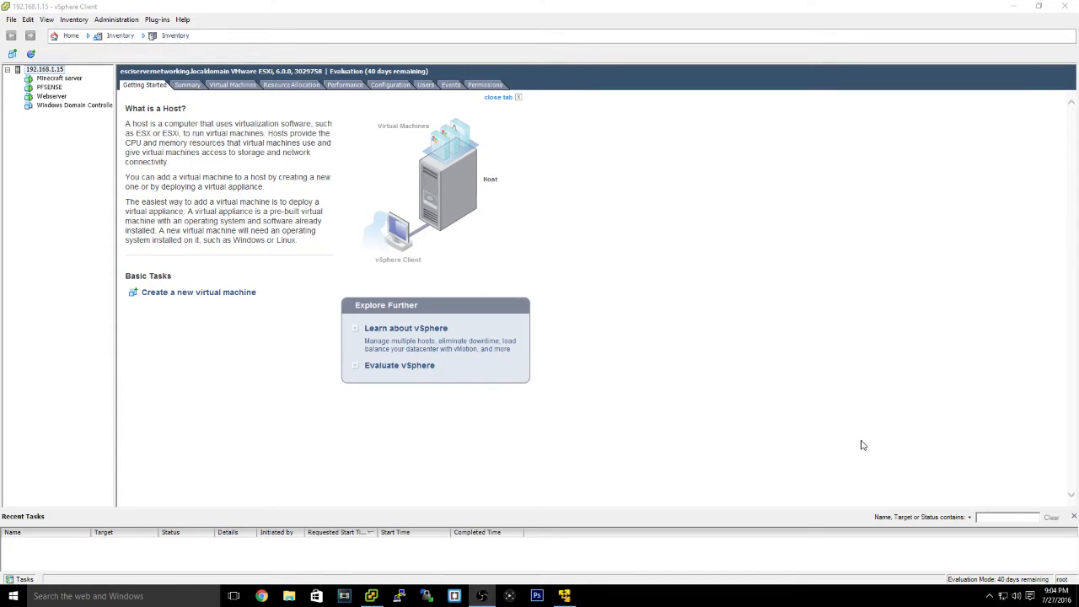
mouse_move(242, 63)
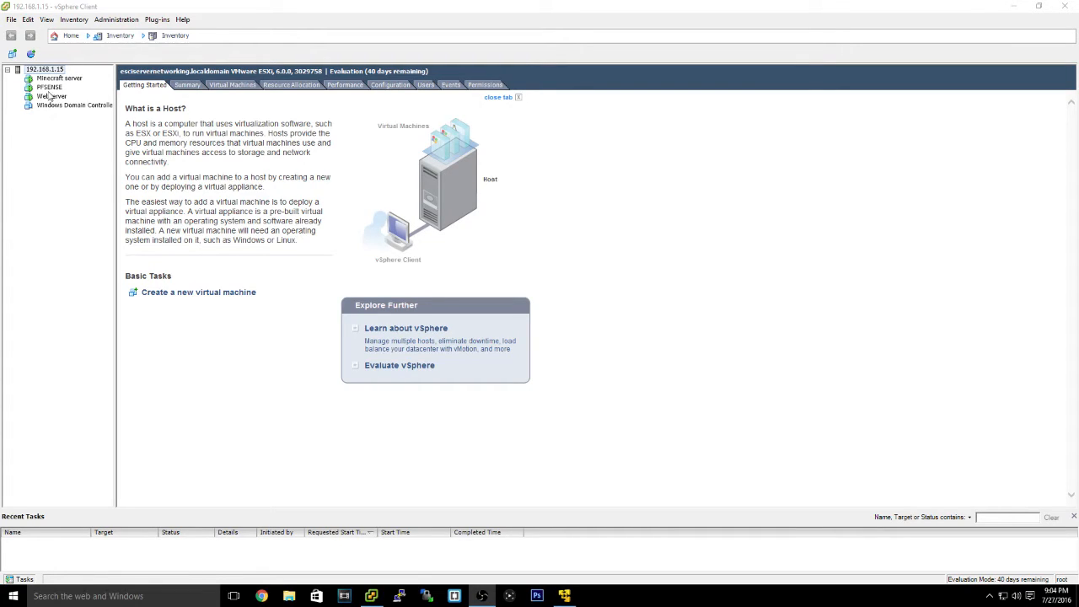
mouse_move(243, 24)
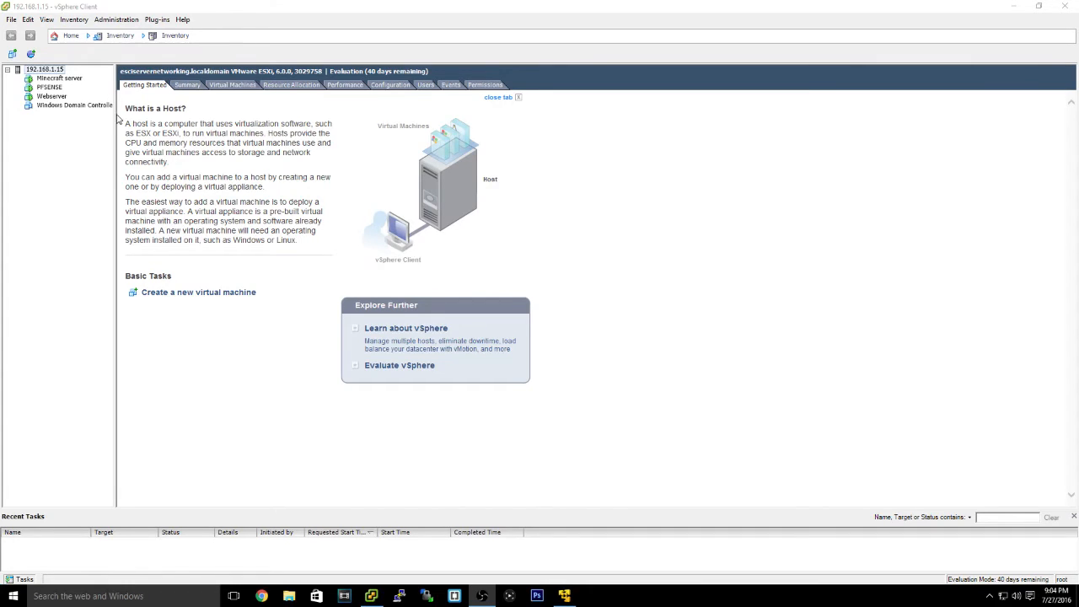
mouse_move(84, 65)
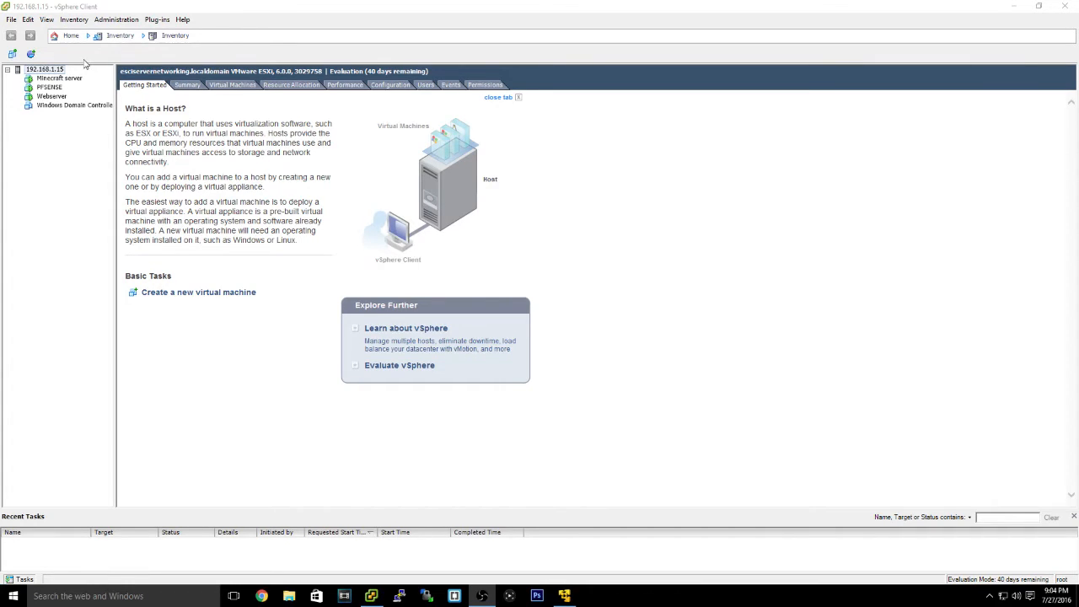
mouse_move(238, 80)
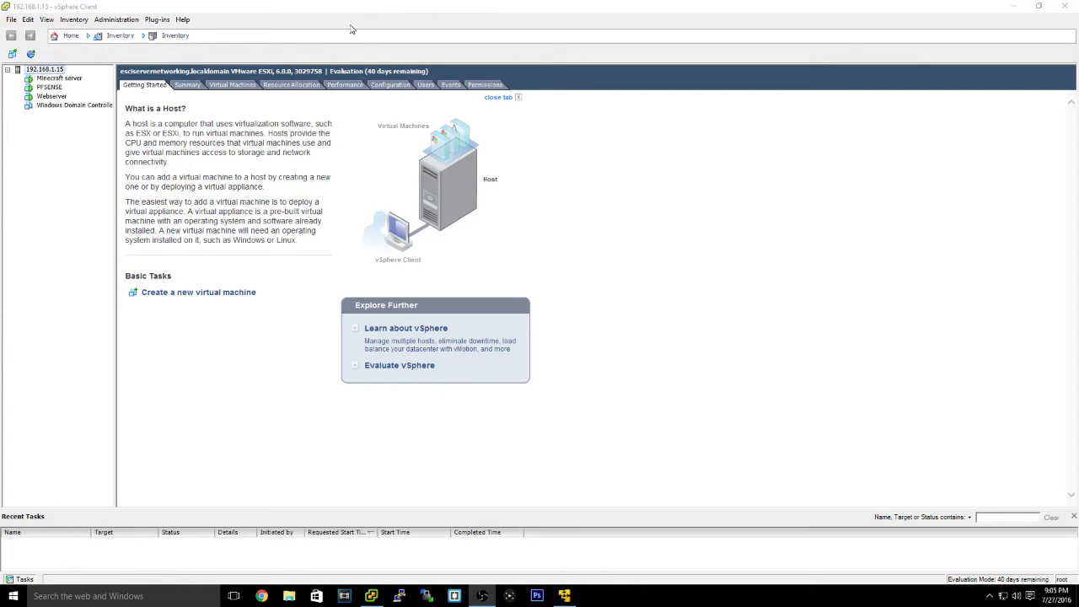
mouse_move(364, 4)
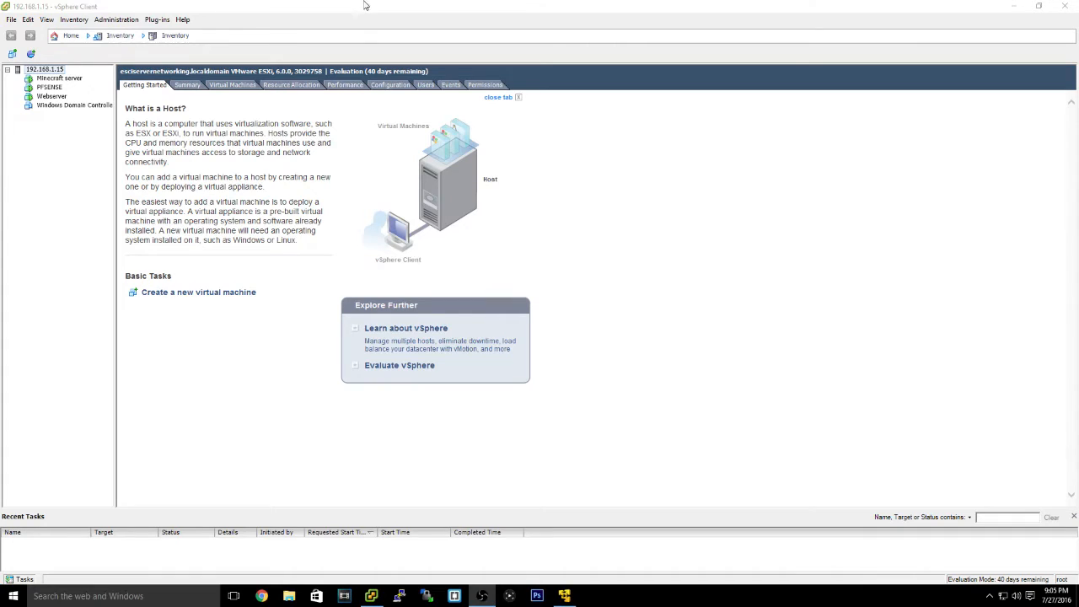
mouse_move(330, 19)
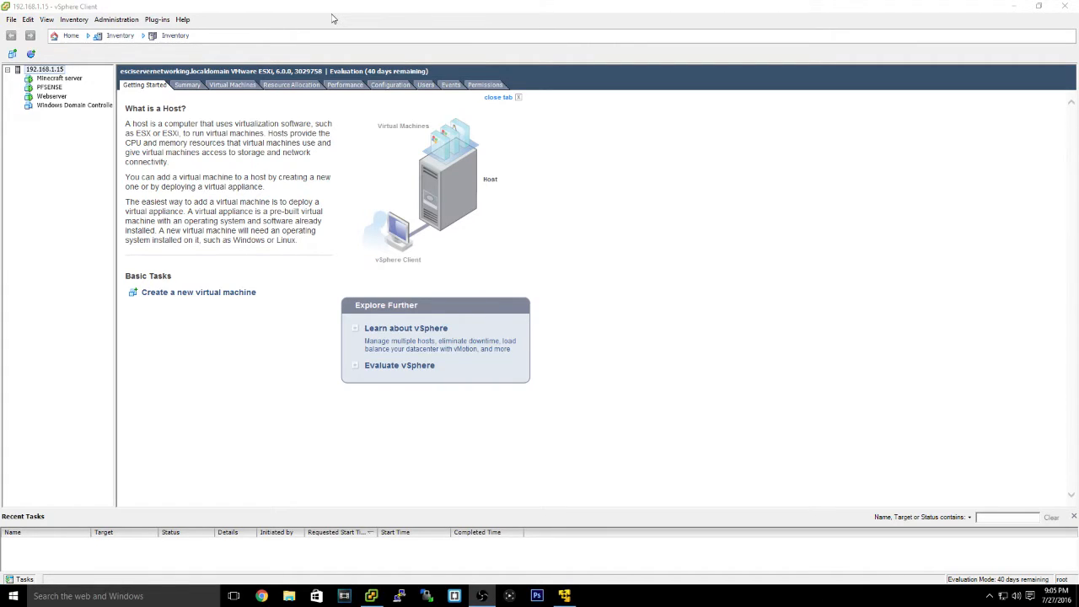
mouse_move(66, 116)
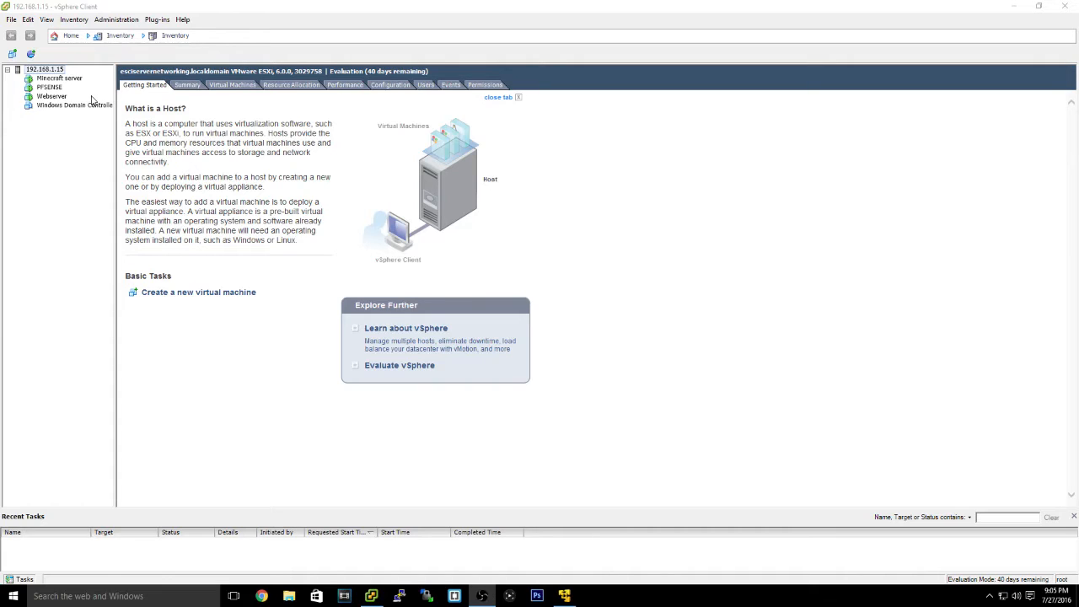
mouse_move(66, 88)
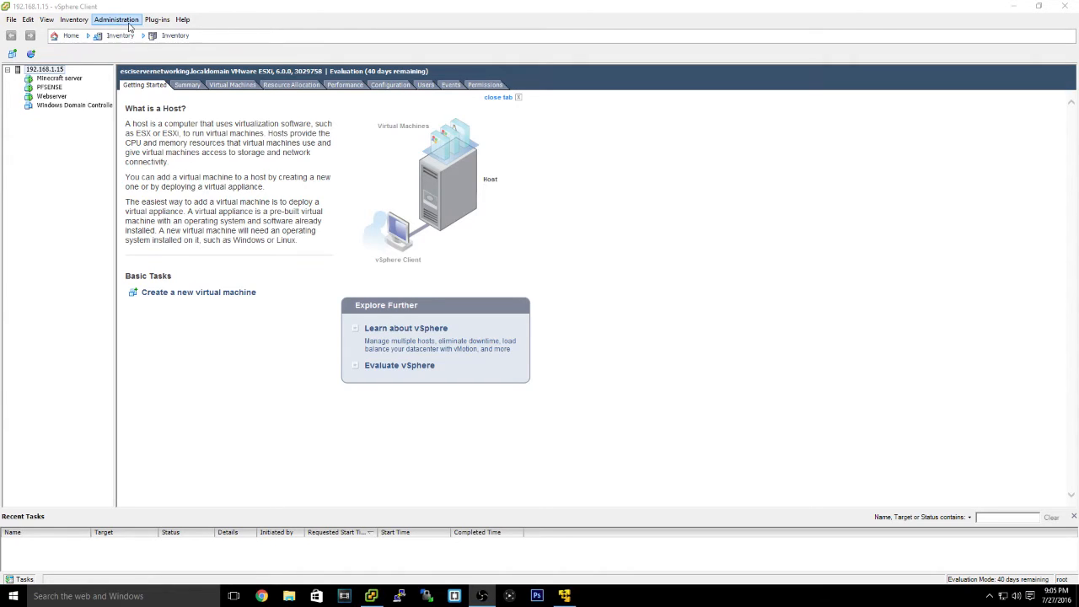
mouse_move(414, 502)
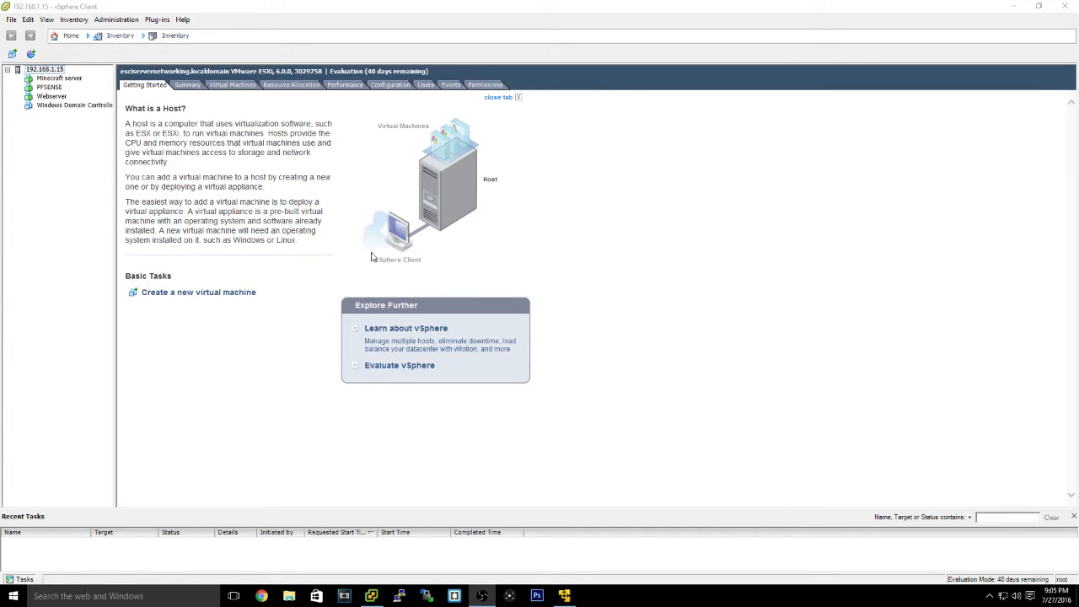
mouse_move(279, 178)
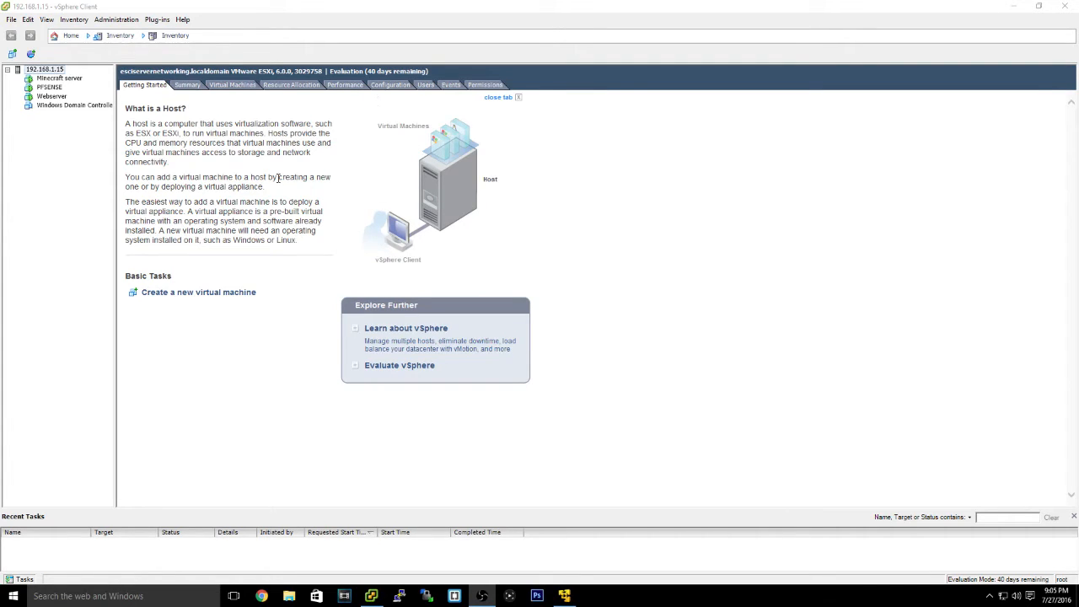
mouse_move(554, 282)
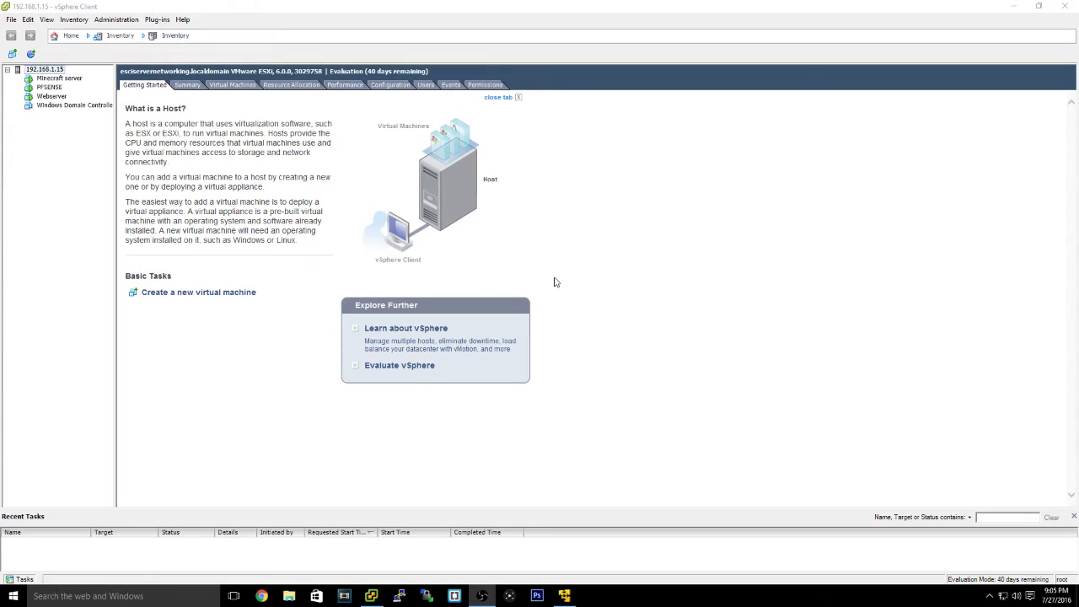
mouse_move(629, 354)
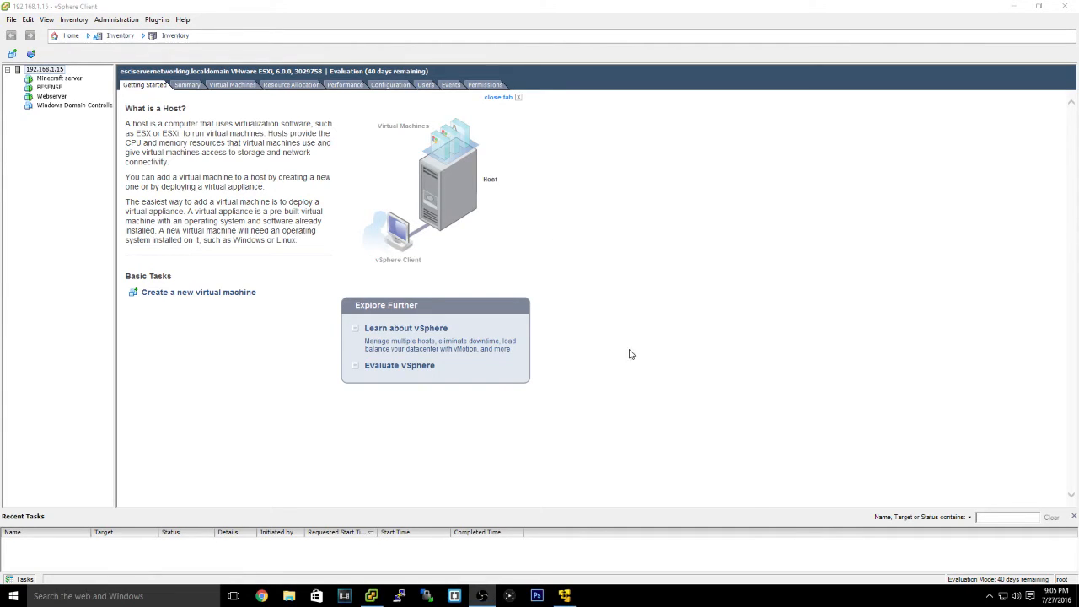
mouse_move(755, 232)
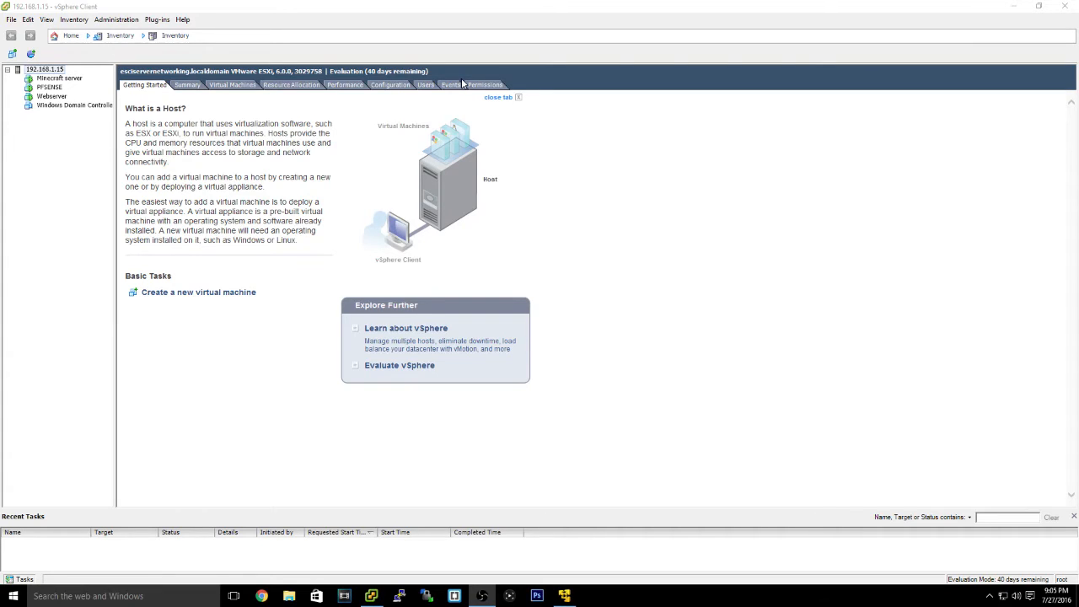
mouse_move(450, 84)
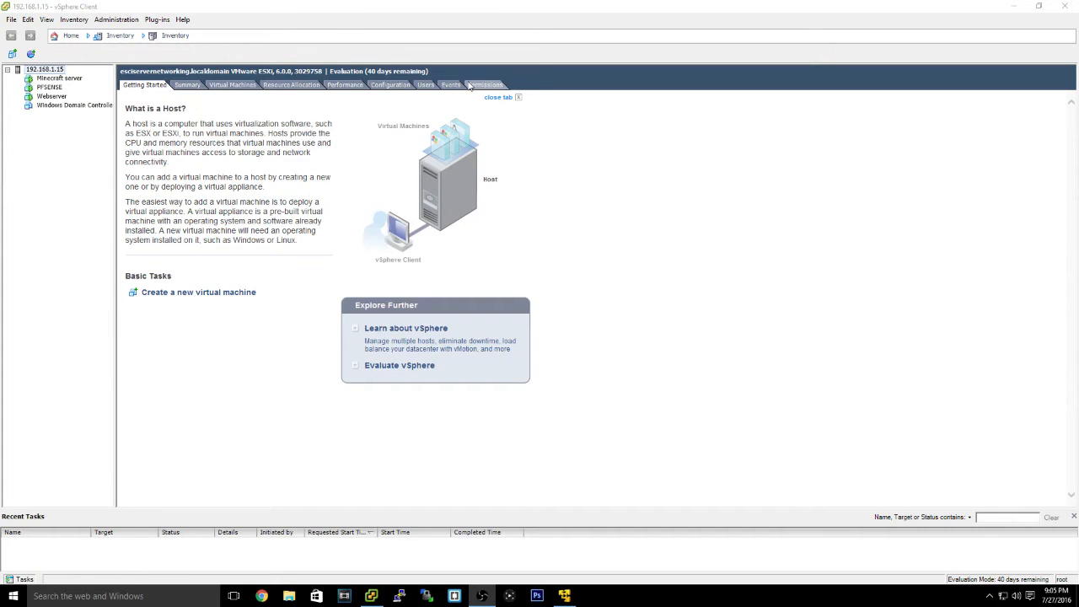
Step: Check the host's events, then show its Networking configuration with vSwitch0 and vSwitch1
left_click(450, 84)
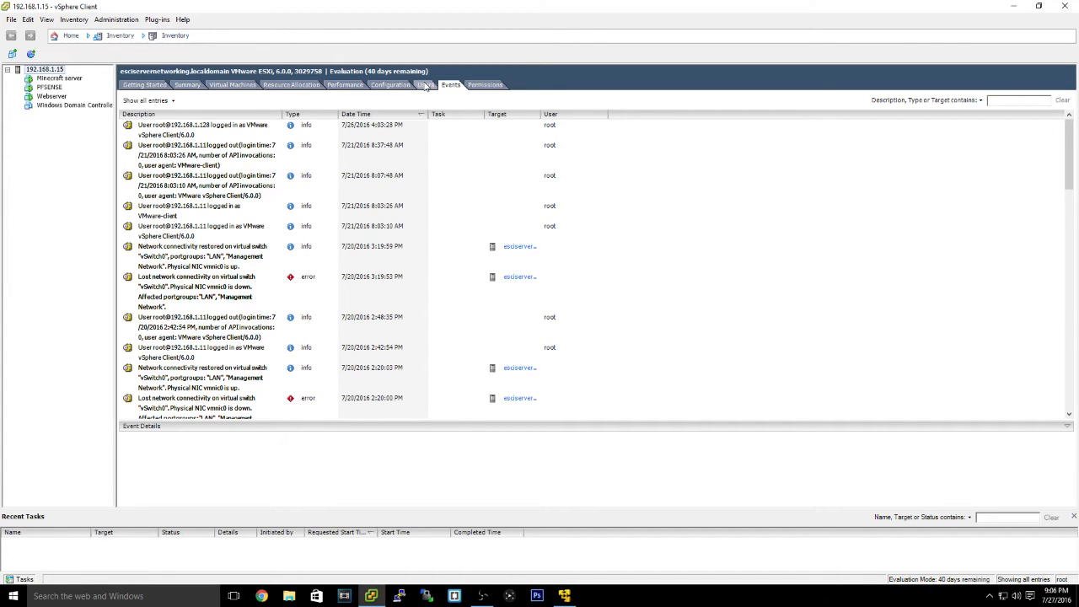
left_click(390, 85)
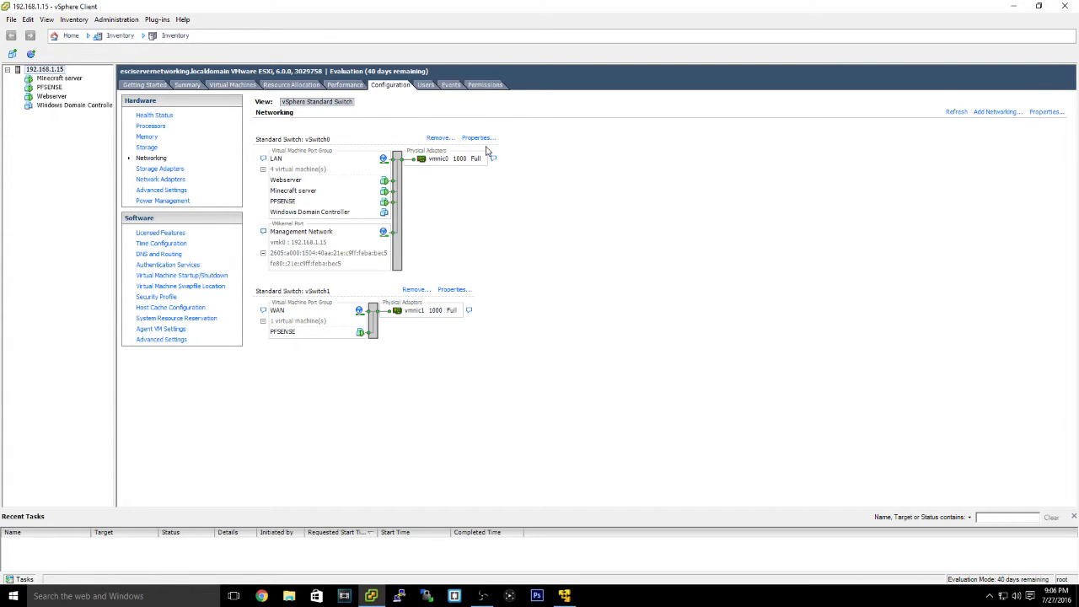
mouse_move(462, 185)
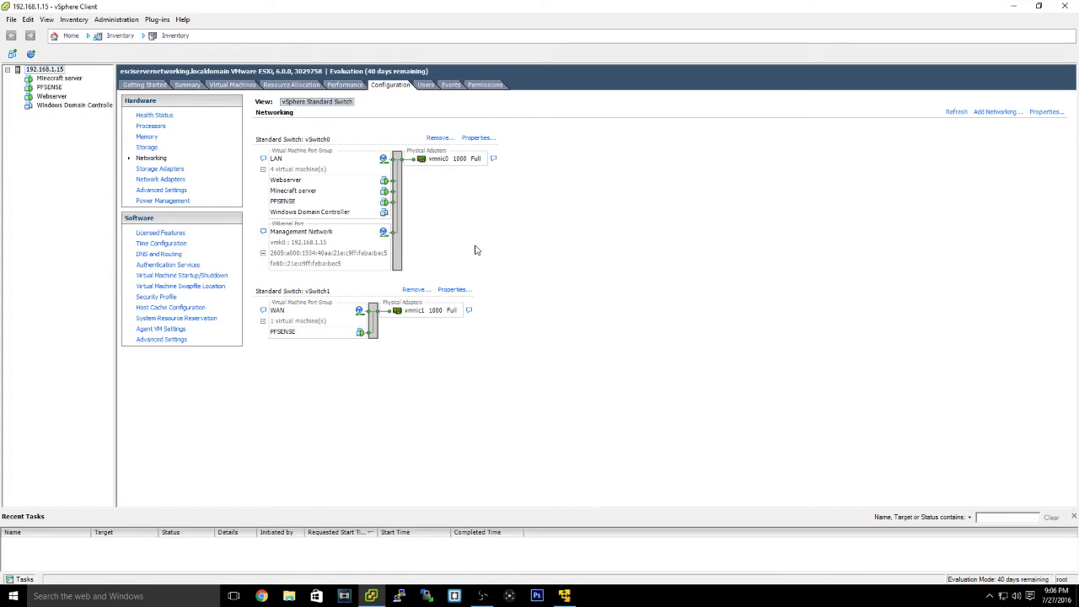
mouse_move(473, 271)
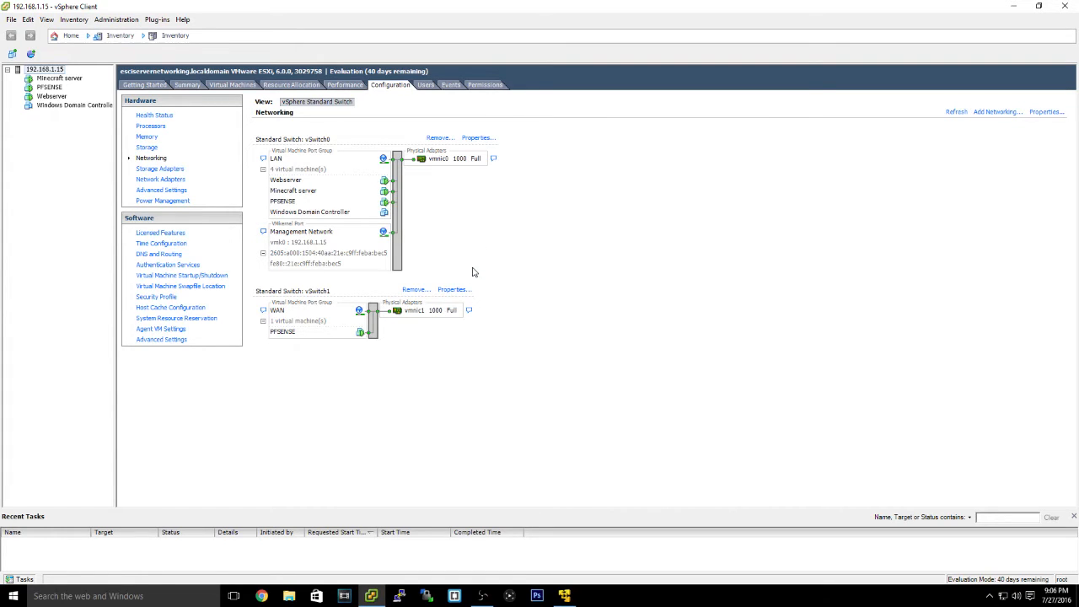
mouse_move(596, 212)
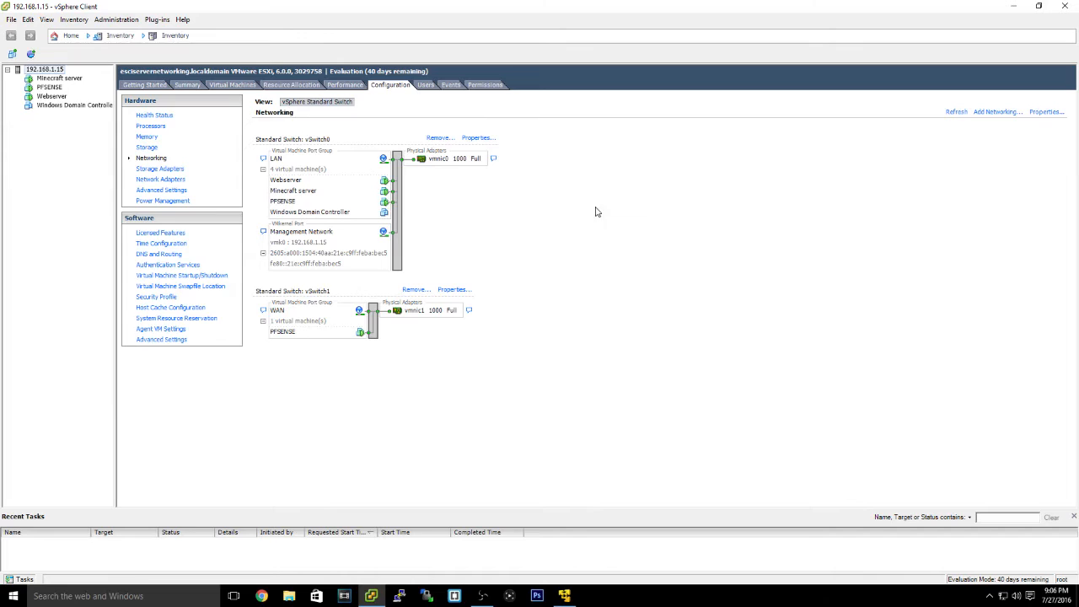
mouse_move(421, 327)
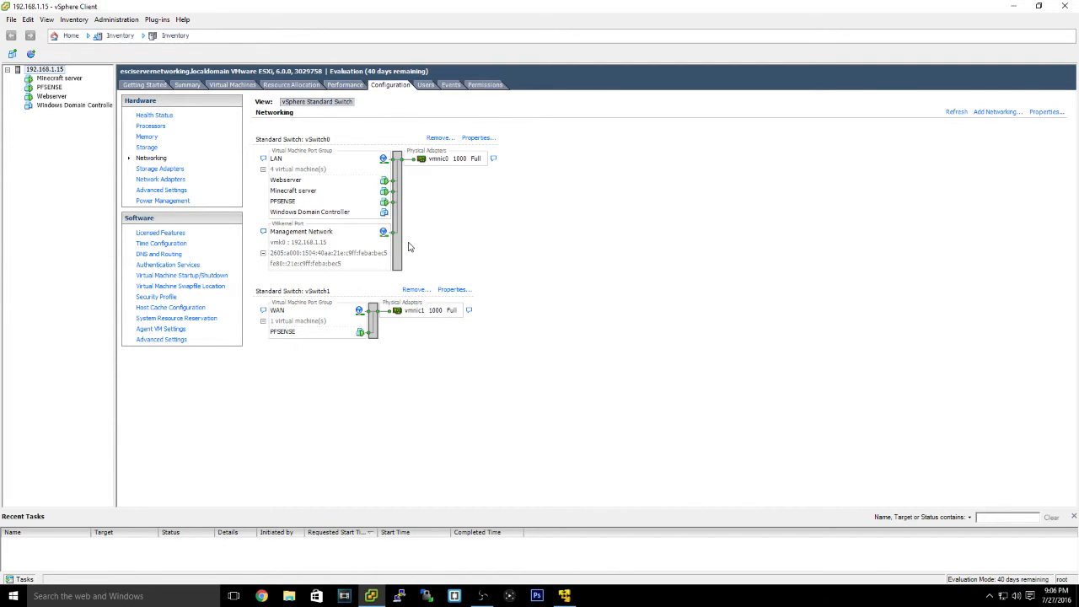
mouse_move(487, 304)
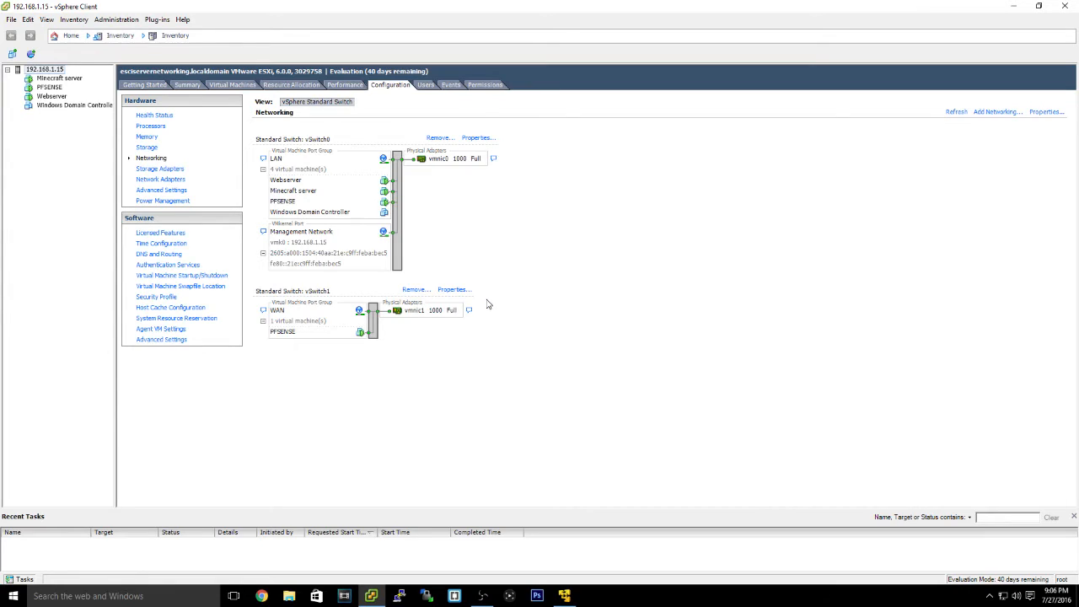
mouse_move(282, 158)
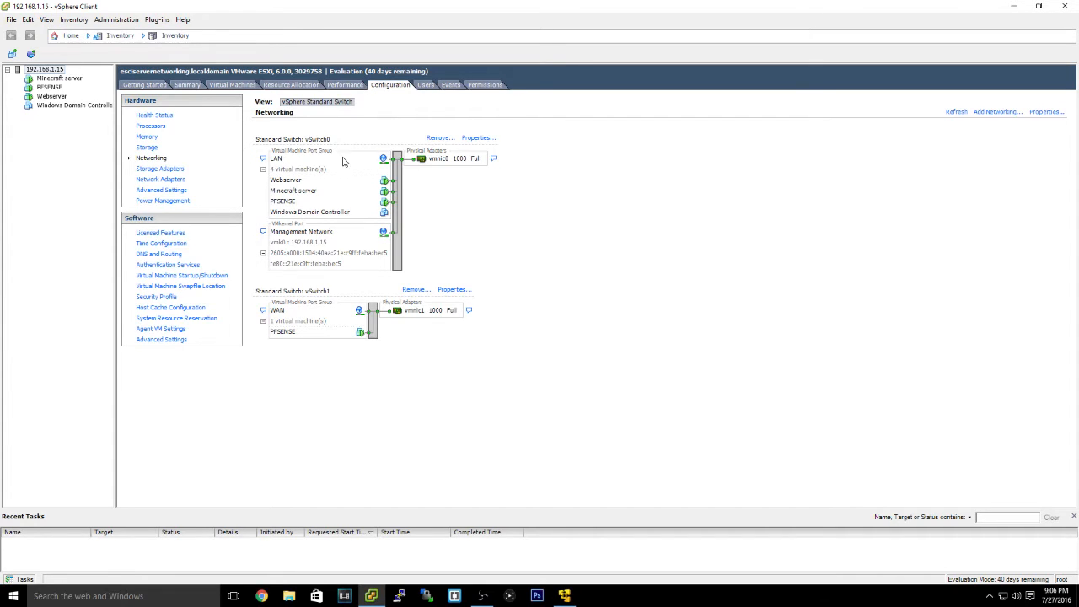
mouse_move(440, 212)
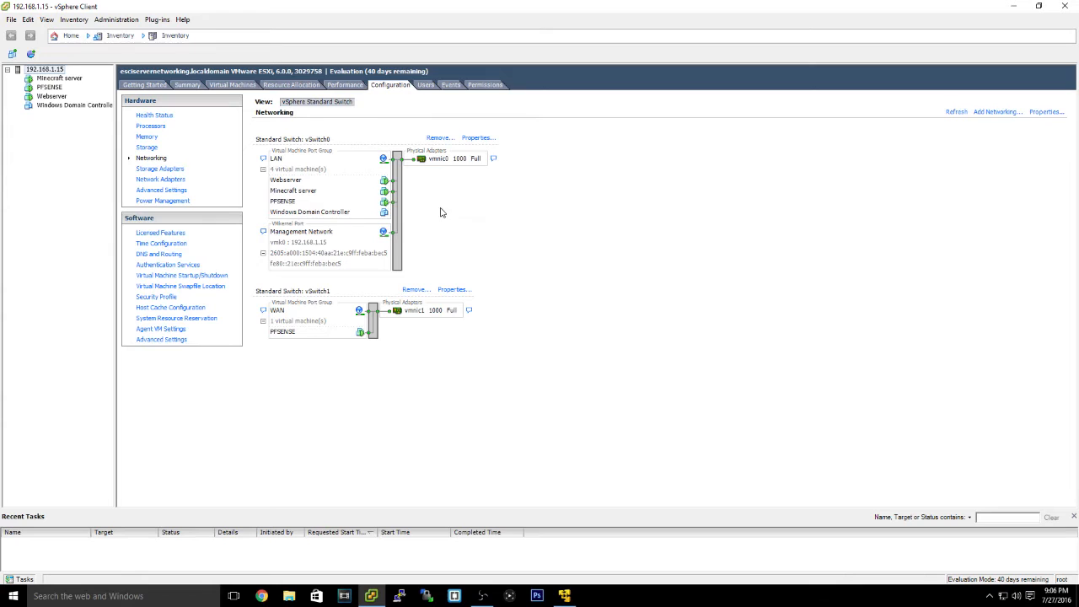
mouse_move(296, 162)
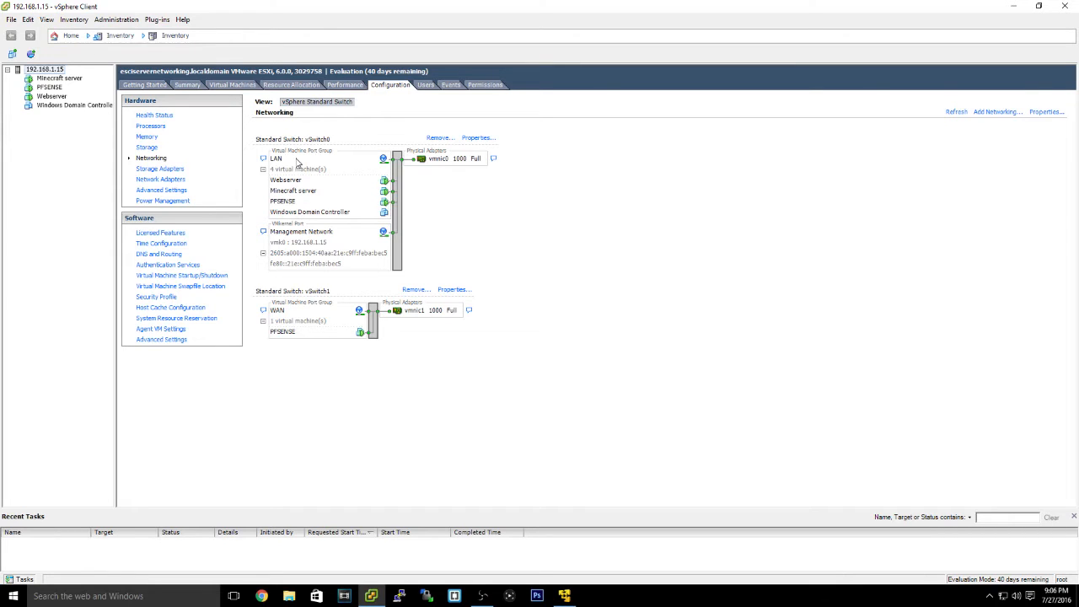
left_click(478, 137)
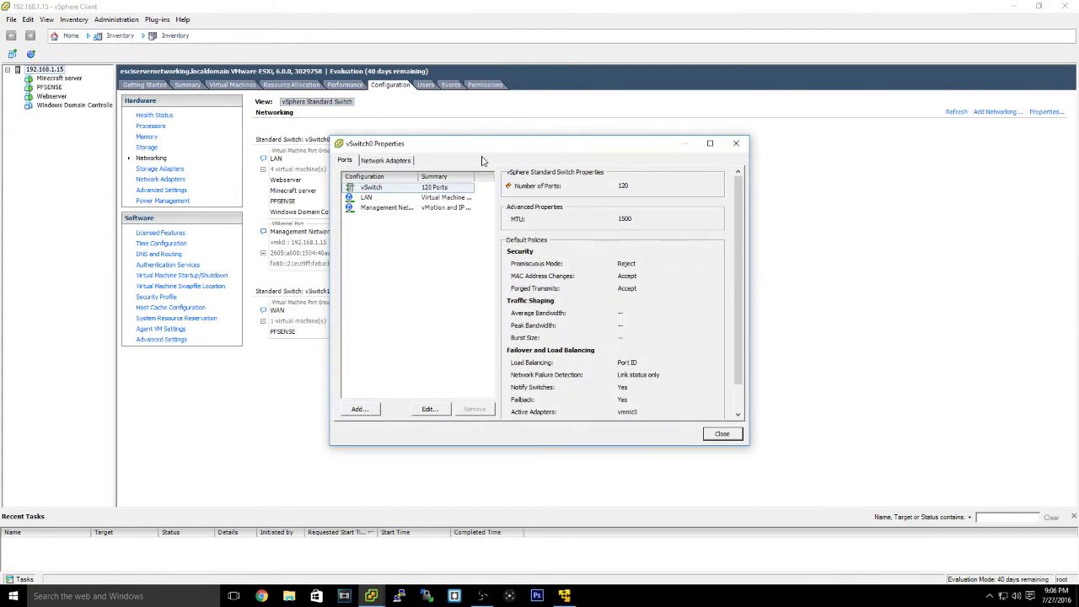
mouse_move(445, 201)
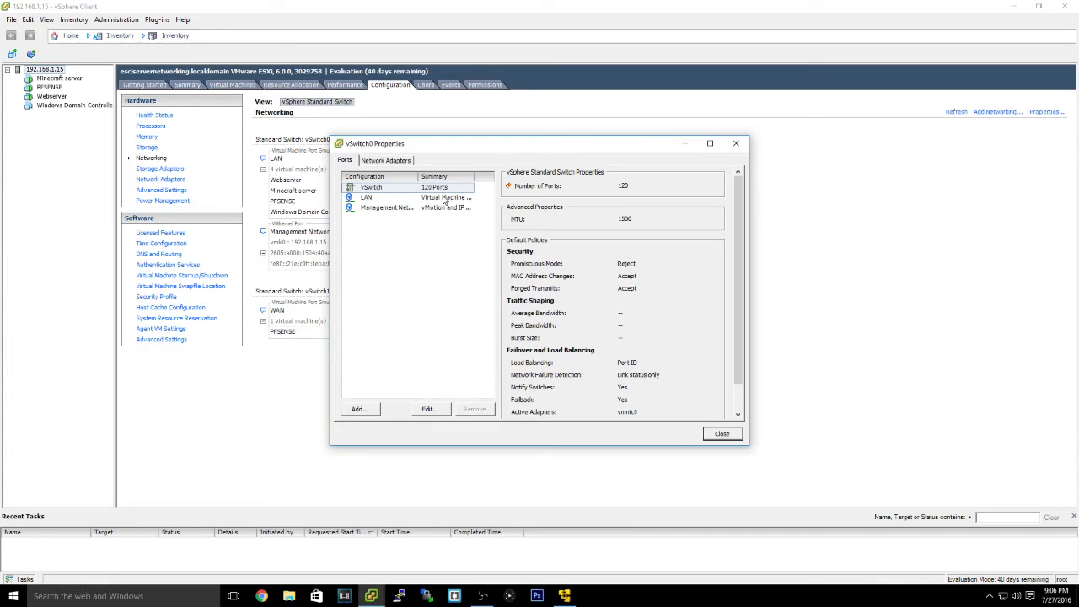
left_click(386, 208)
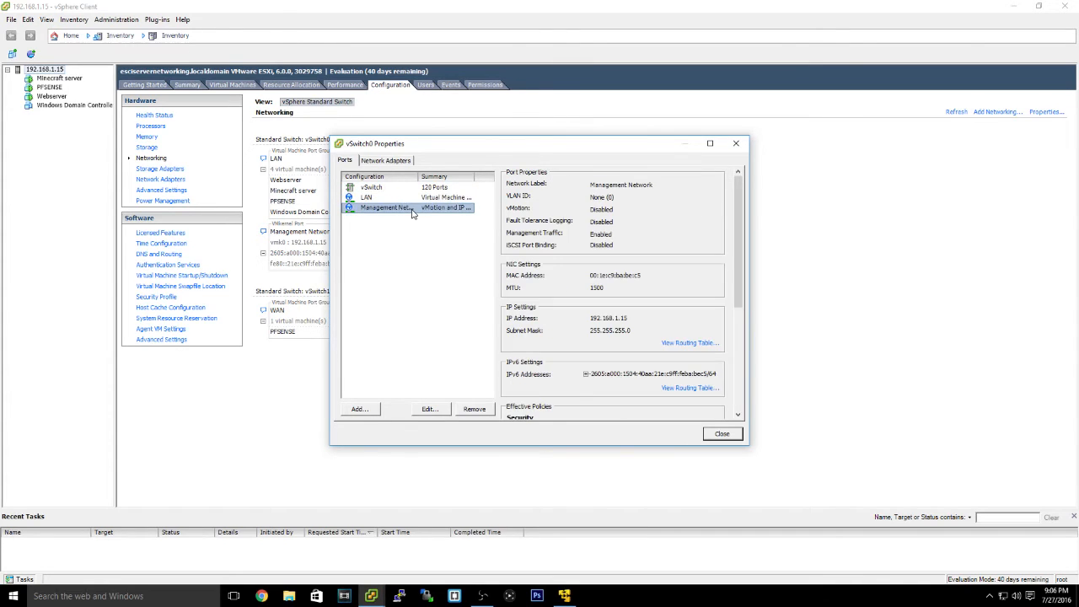
left_click(366, 196)
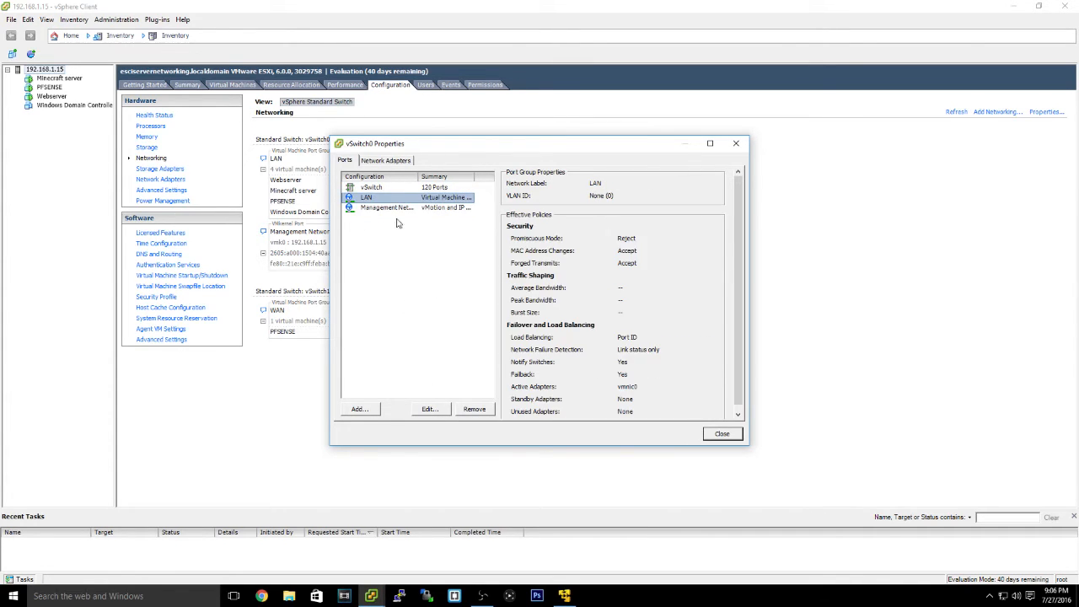
left_click(430, 409)
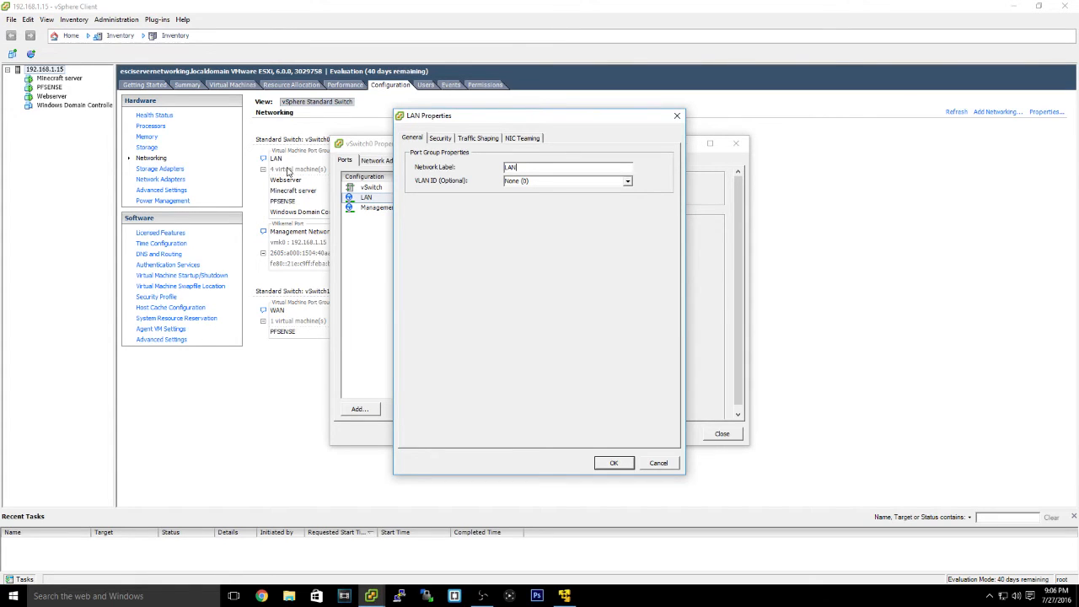
mouse_move(695, 487)
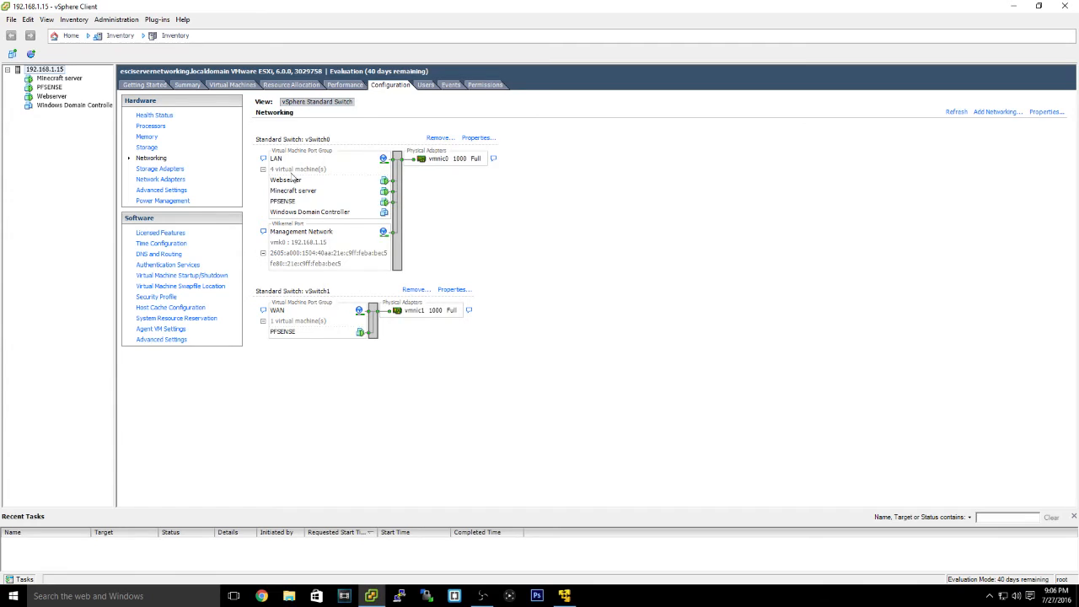
mouse_move(310, 194)
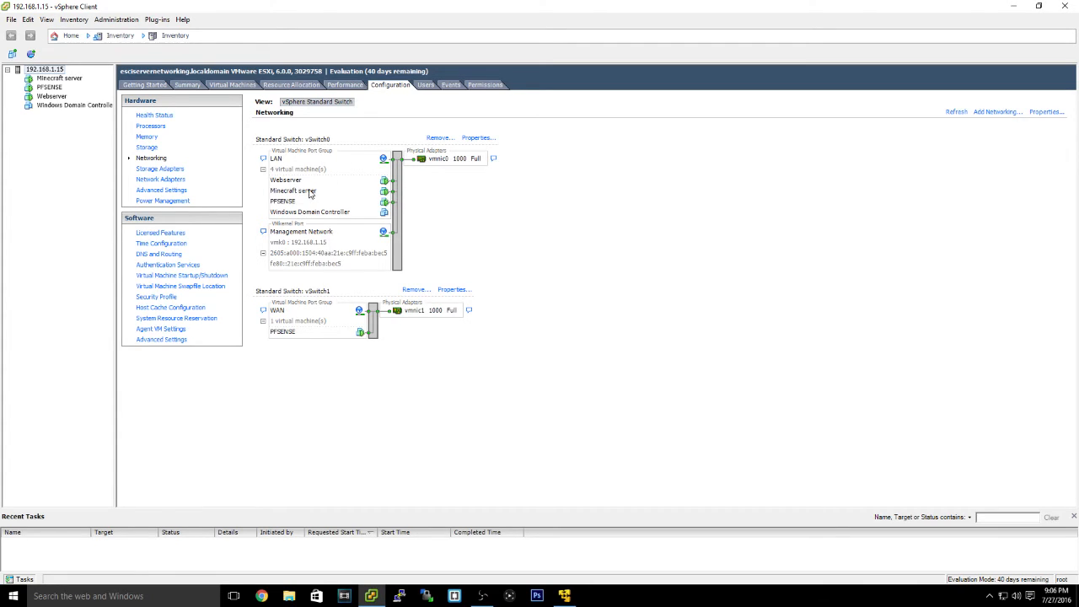
mouse_move(285, 203)
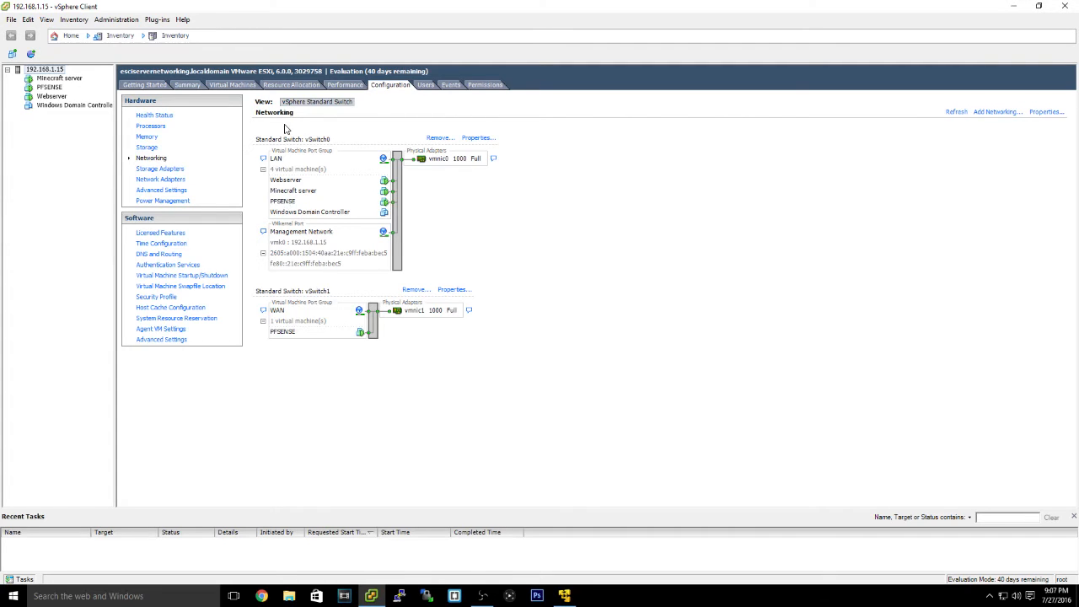
mouse_move(824, 184)
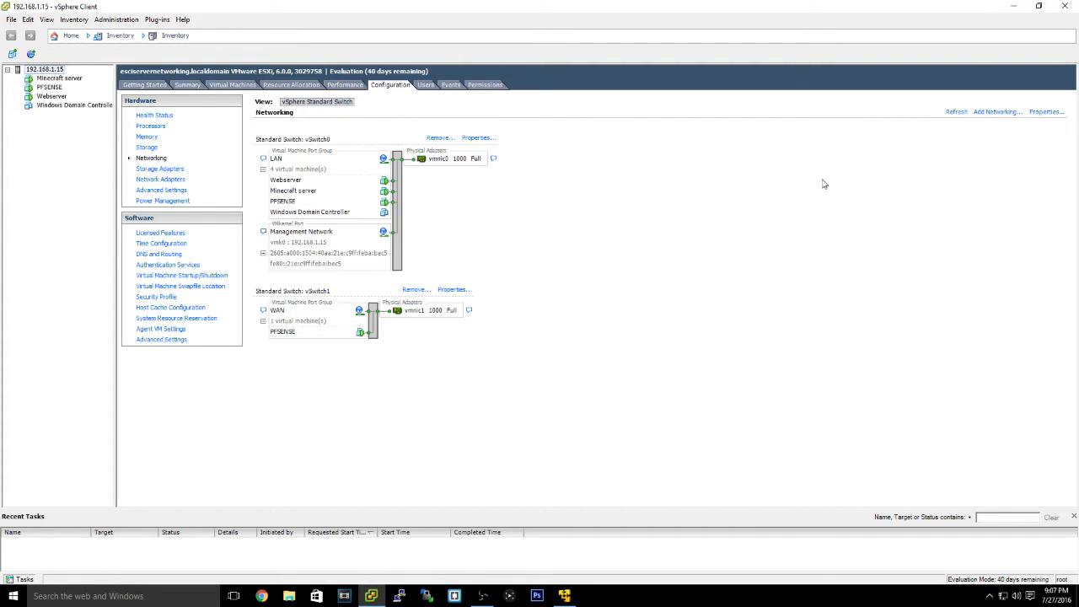
left_click(996, 112)
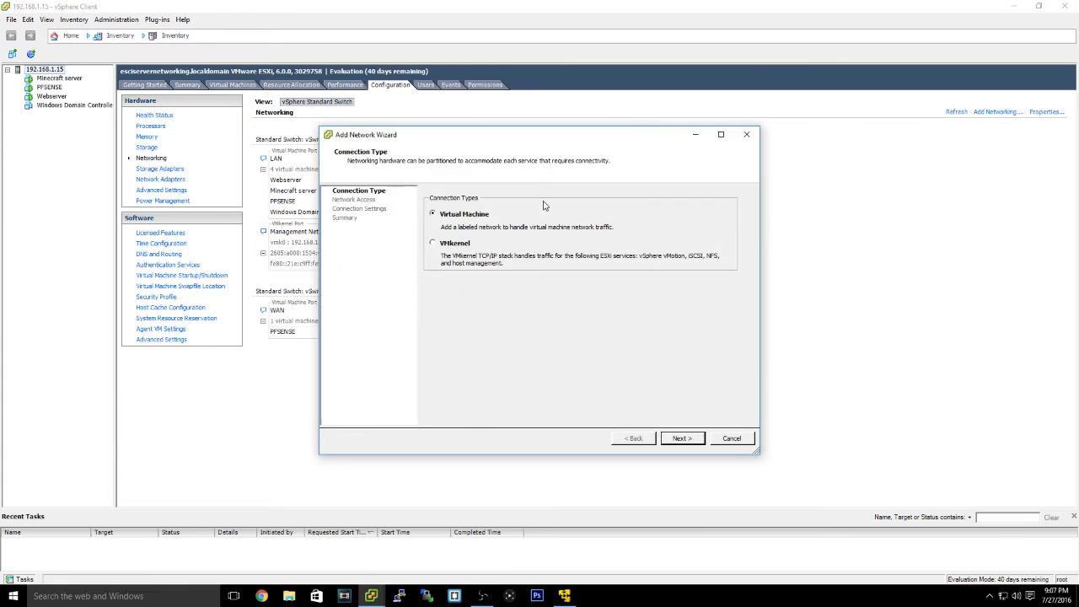
left_click(681, 438)
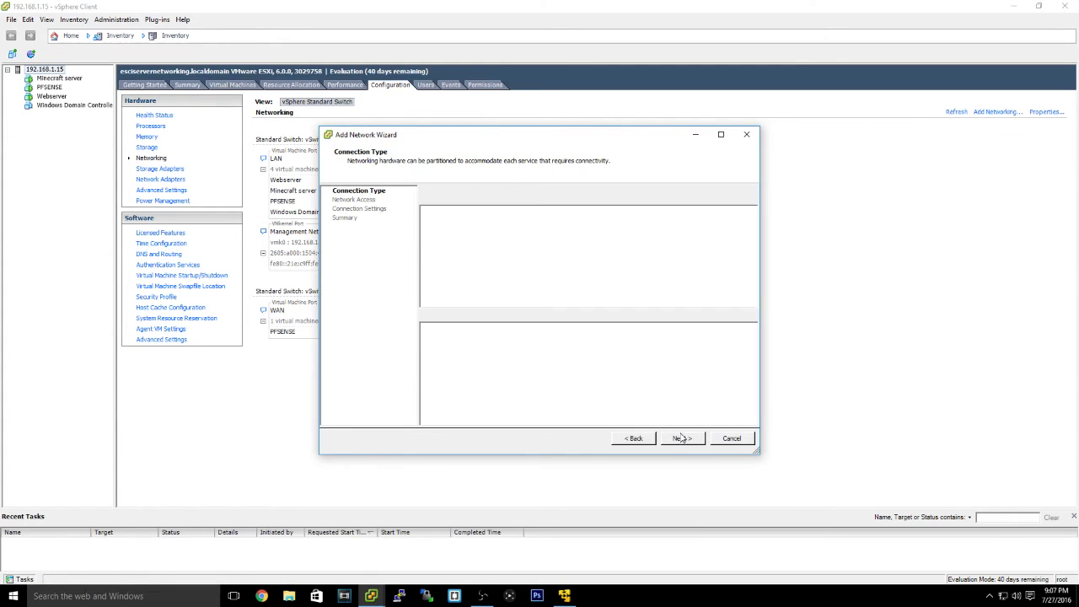
left_click(681, 438)
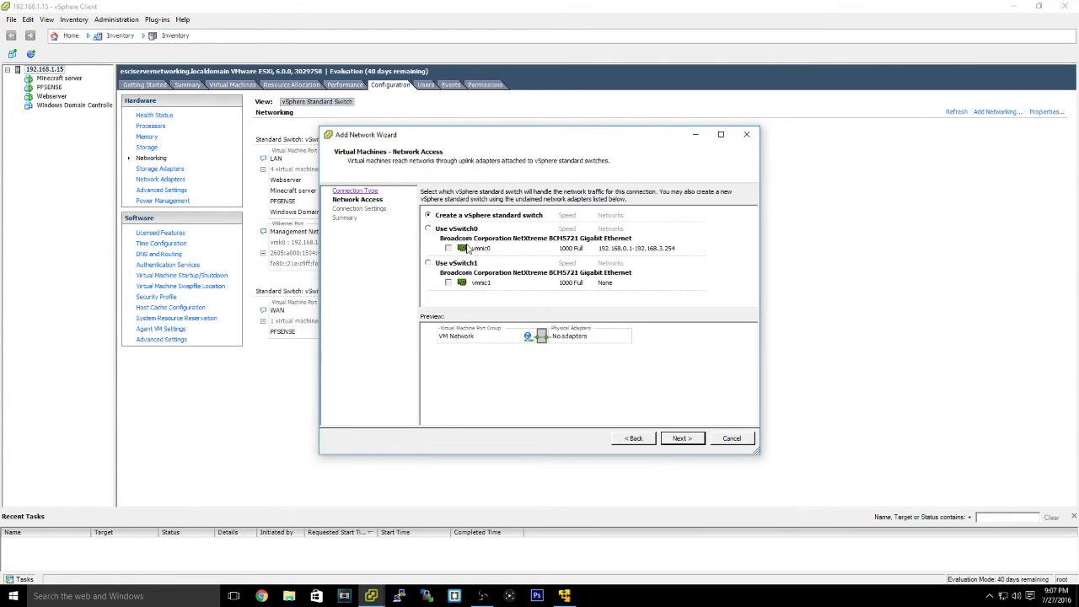
mouse_move(298, 152)
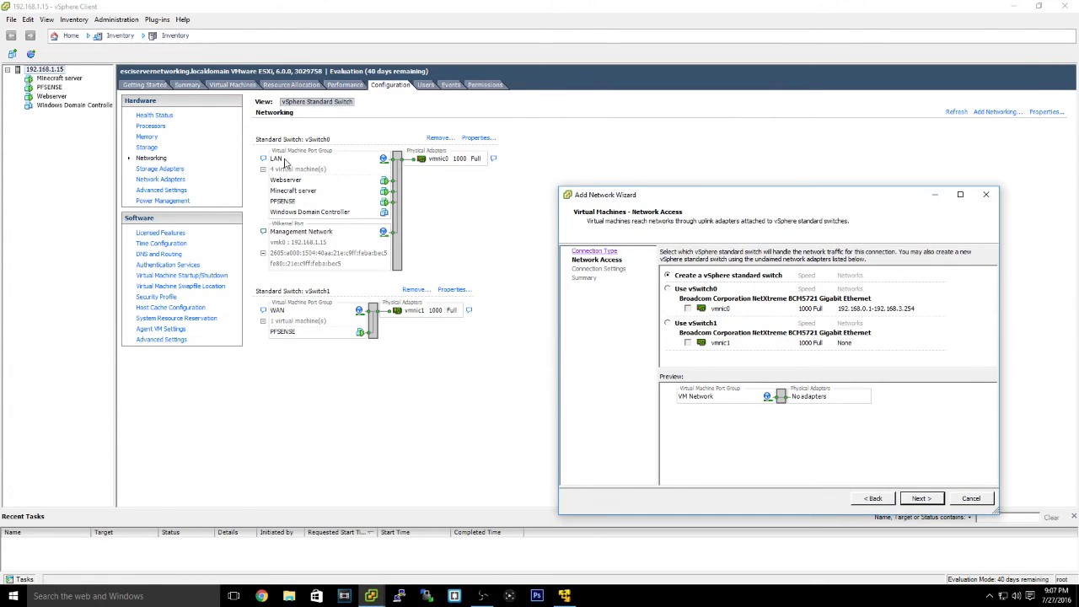
mouse_move(449, 288)
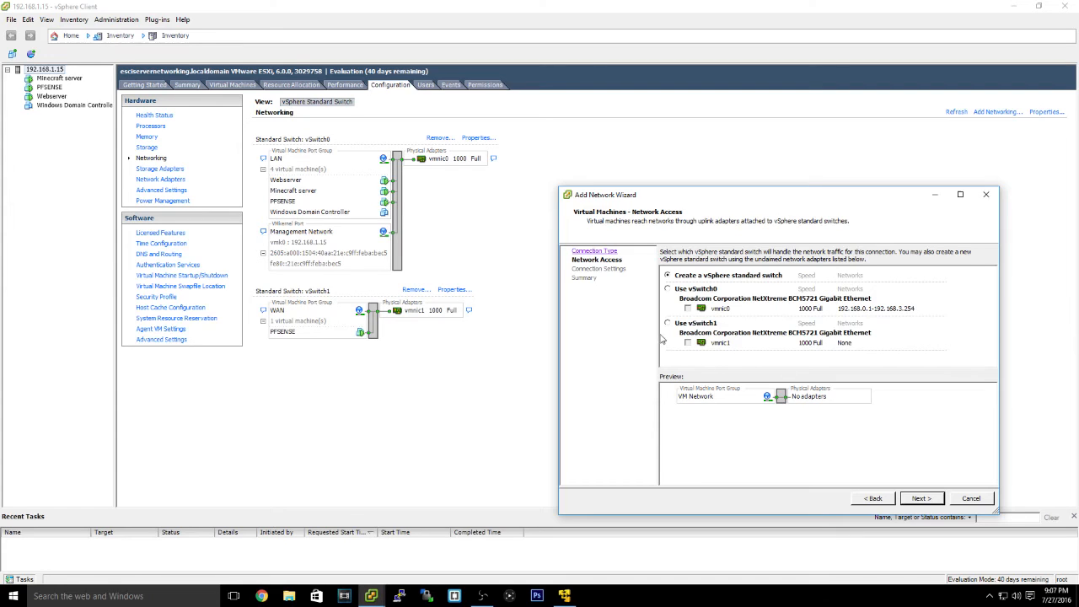
mouse_move(783, 356)
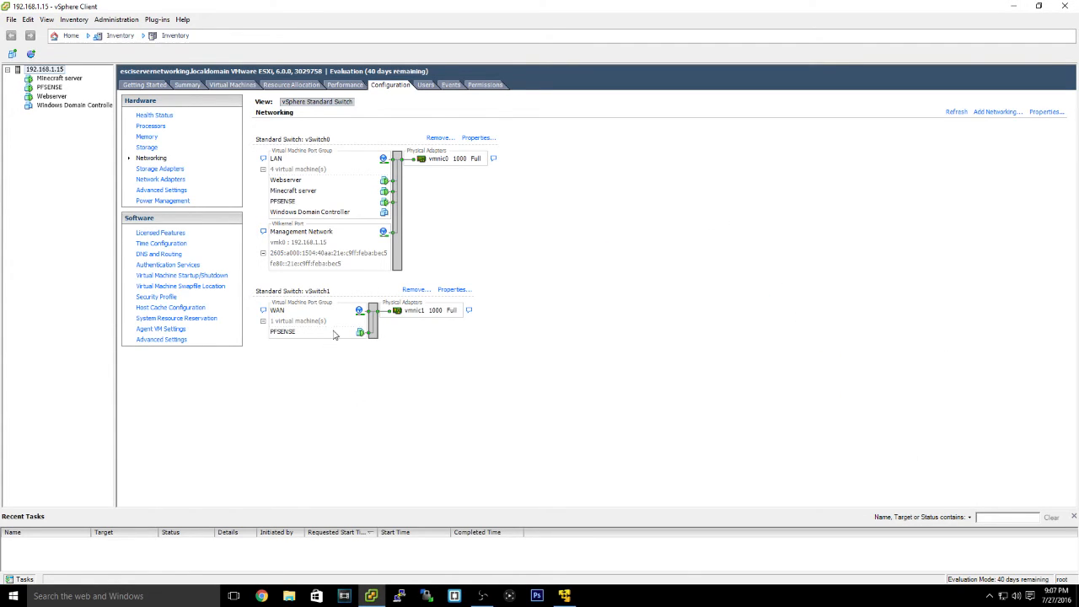
mouse_move(296, 337)
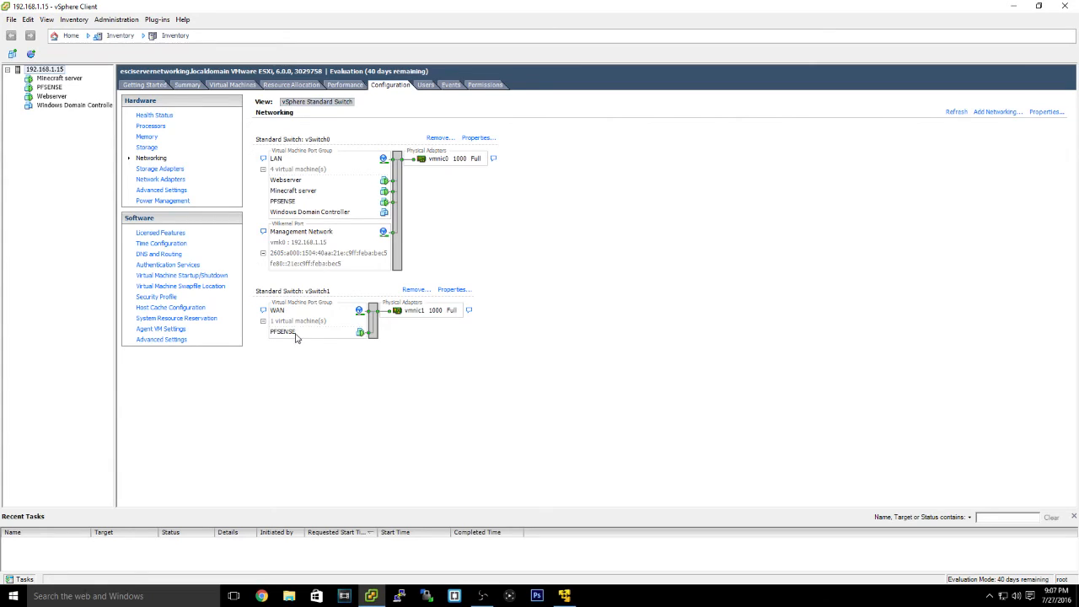
mouse_move(318, 338)
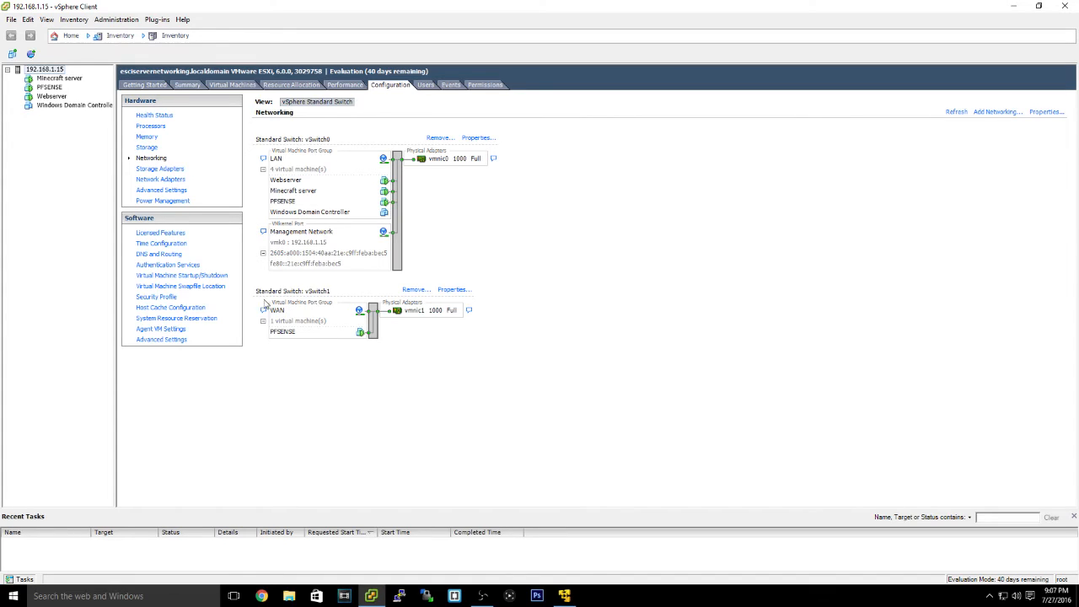
mouse_move(301, 331)
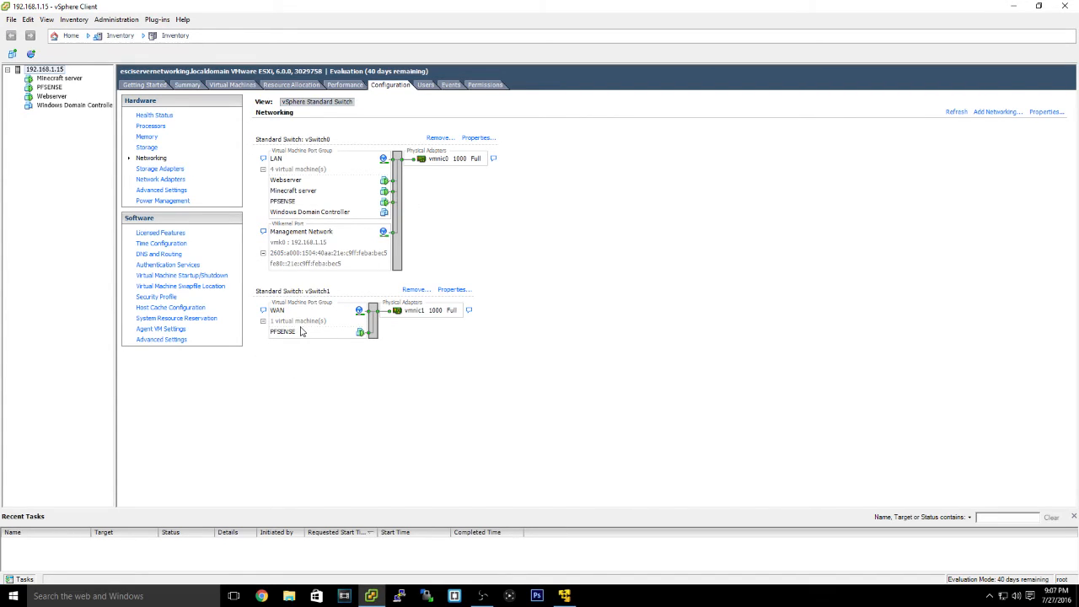
mouse_move(367, 341)
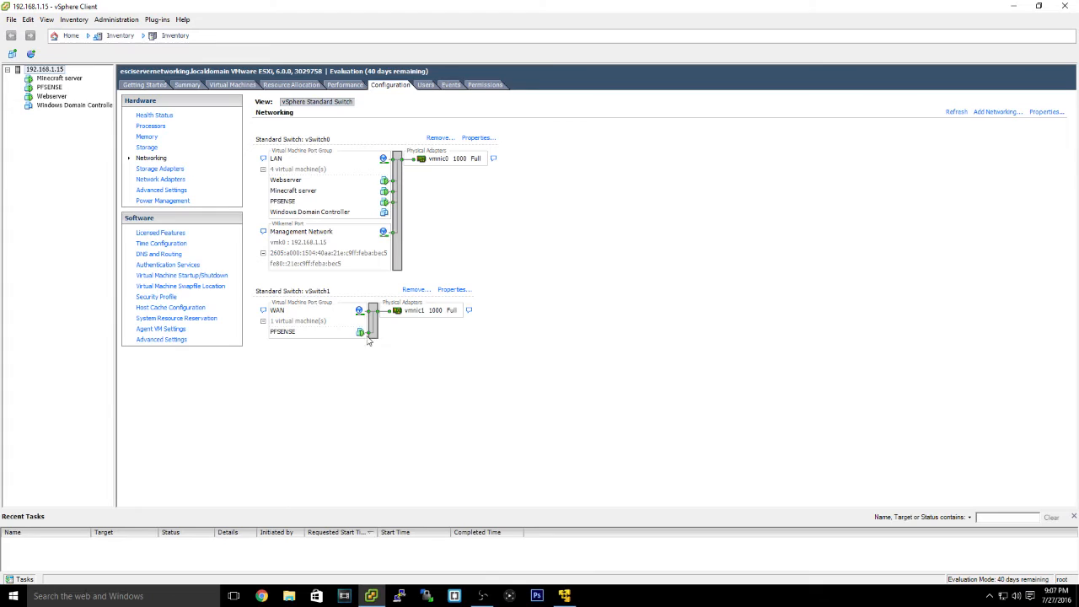
mouse_move(352, 302)
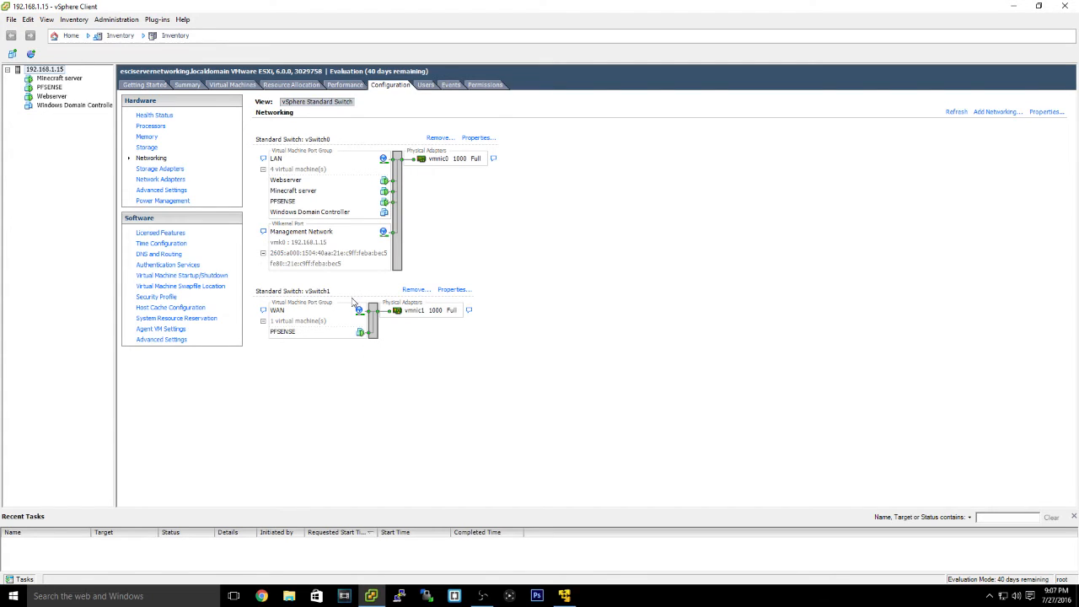
mouse_move(351, 341)
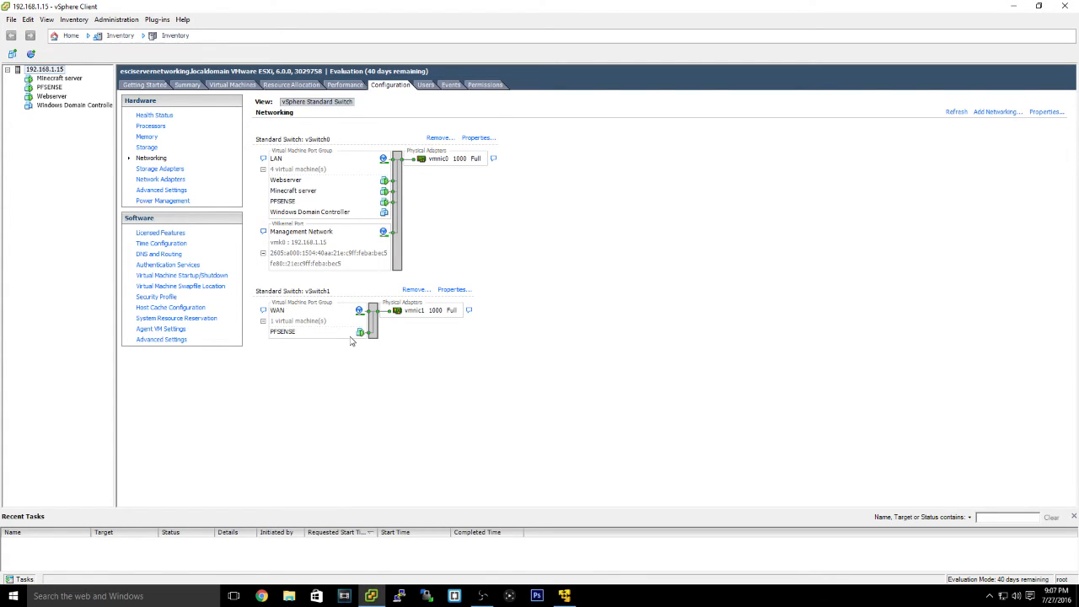
mouse_move(289, 324)
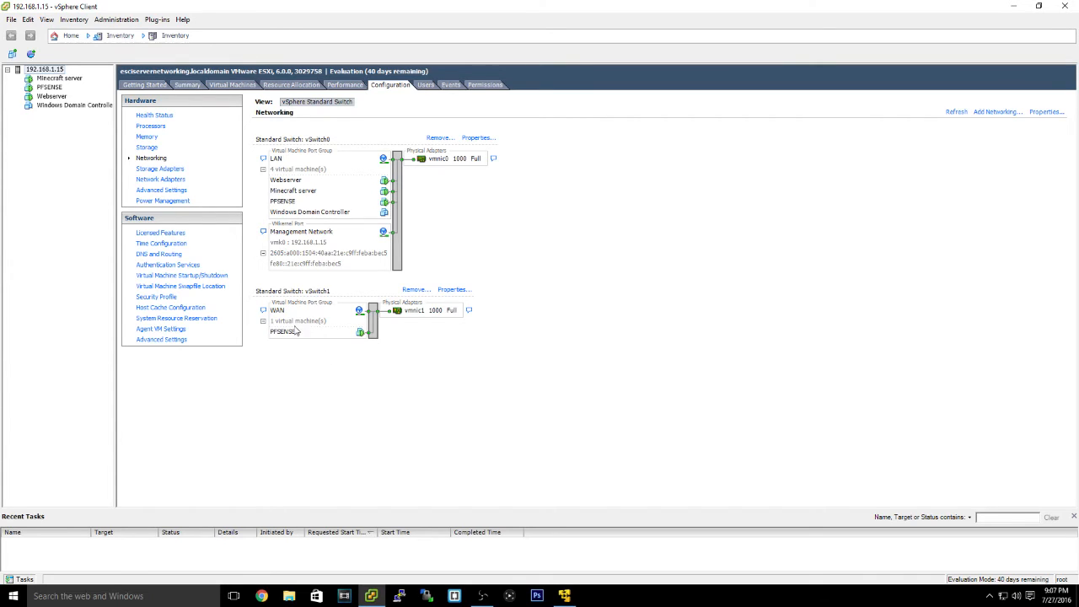
mouse_move(285, 331)
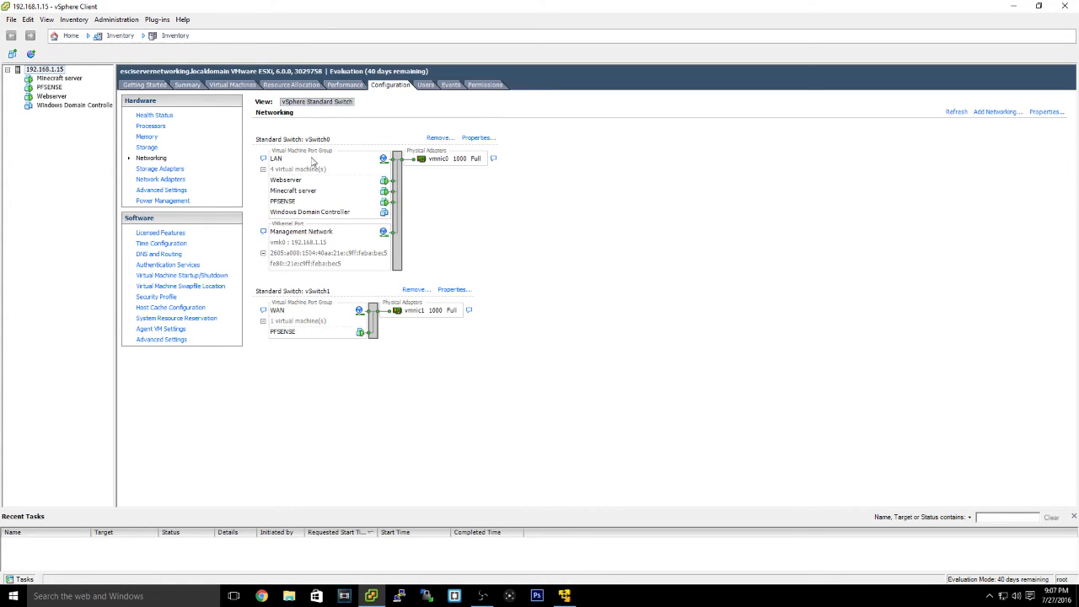
mouse_move(403, 326)
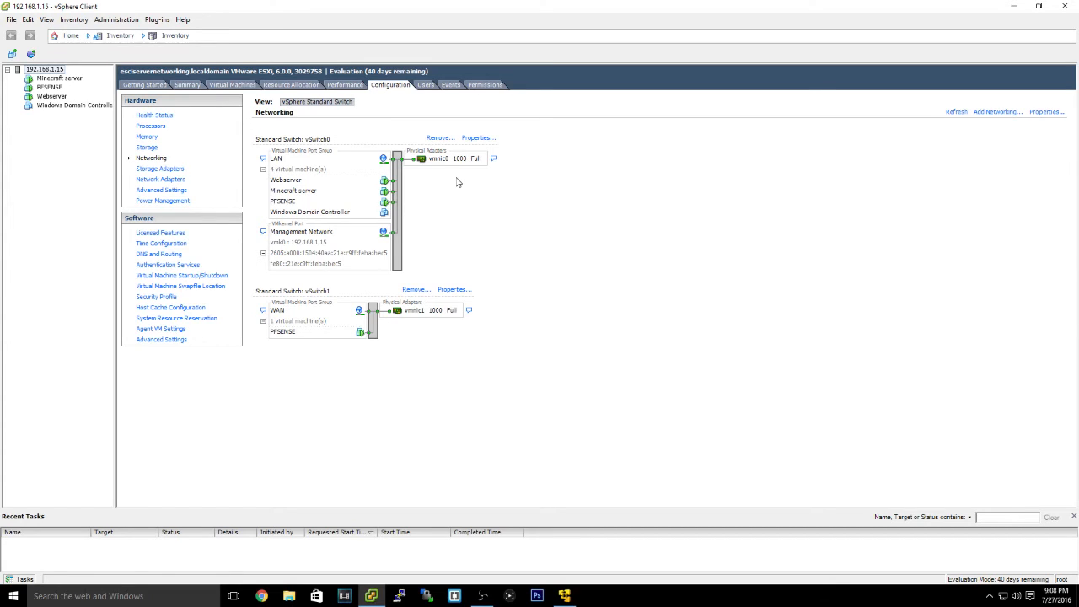
mouse_move(469, 332)
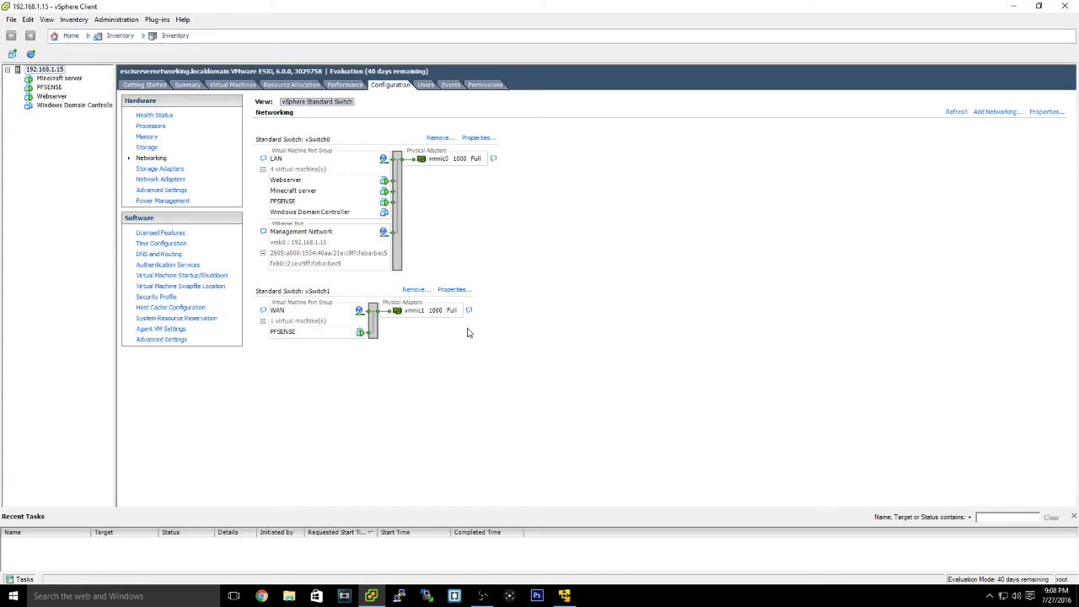
mouse_move(383, 346)
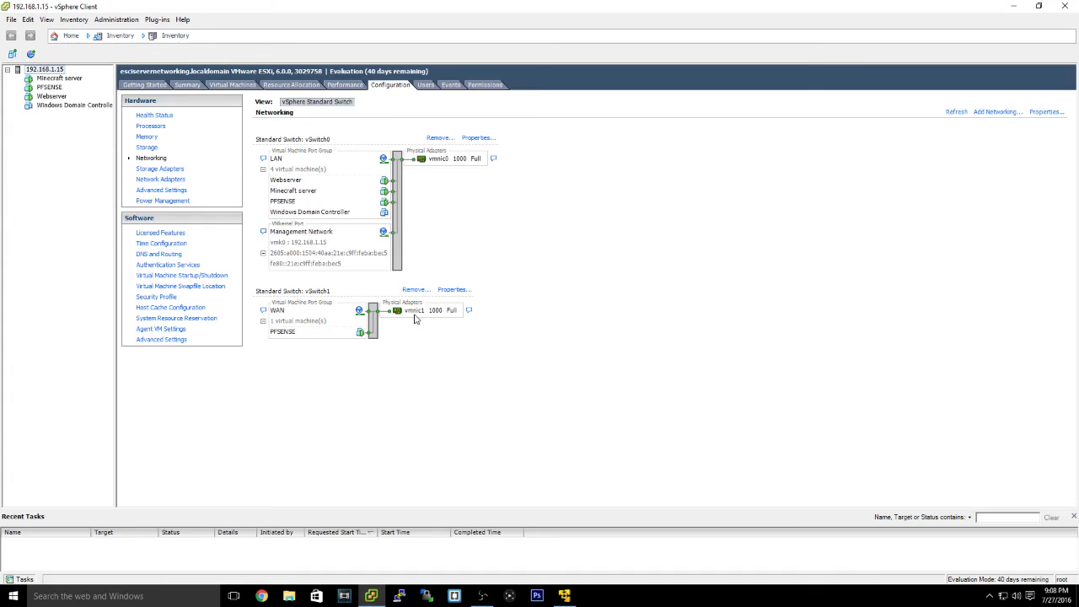
mouse_move(468, 196)
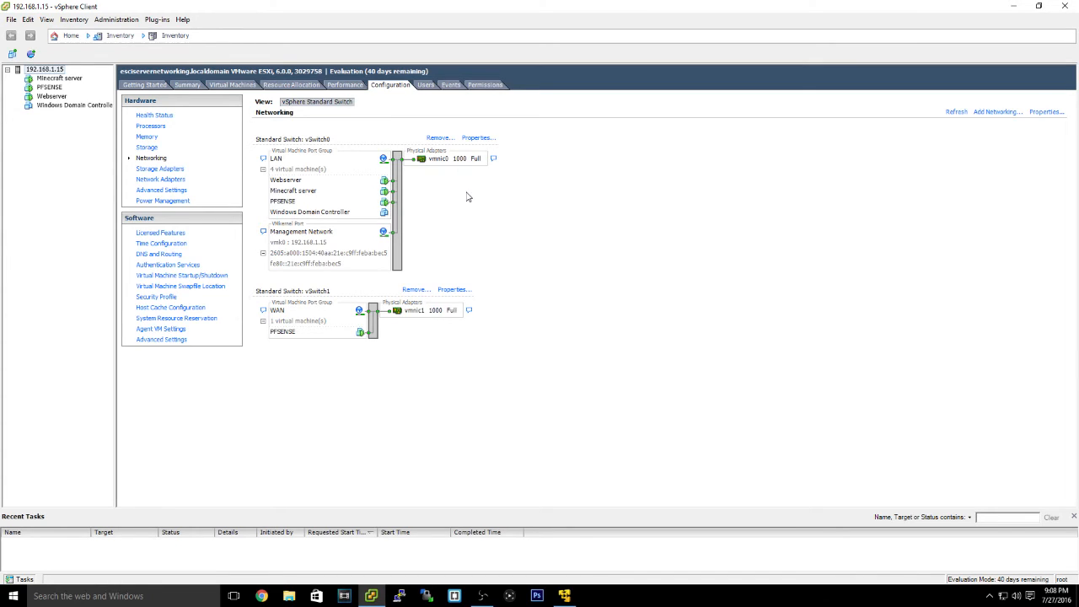
mouse_move(298, 317)
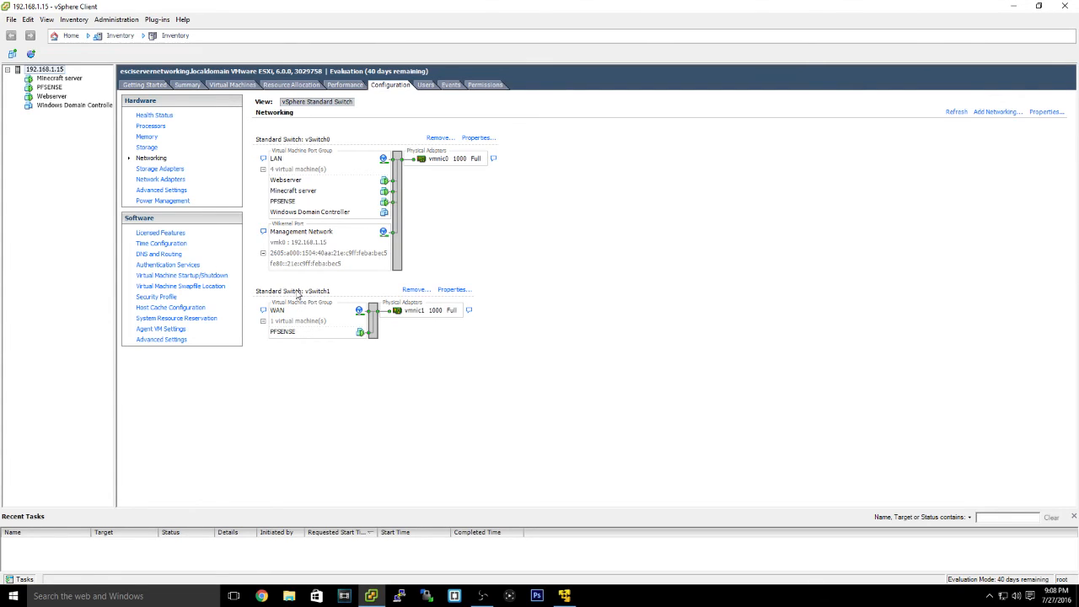
mouse_move(276, 151)
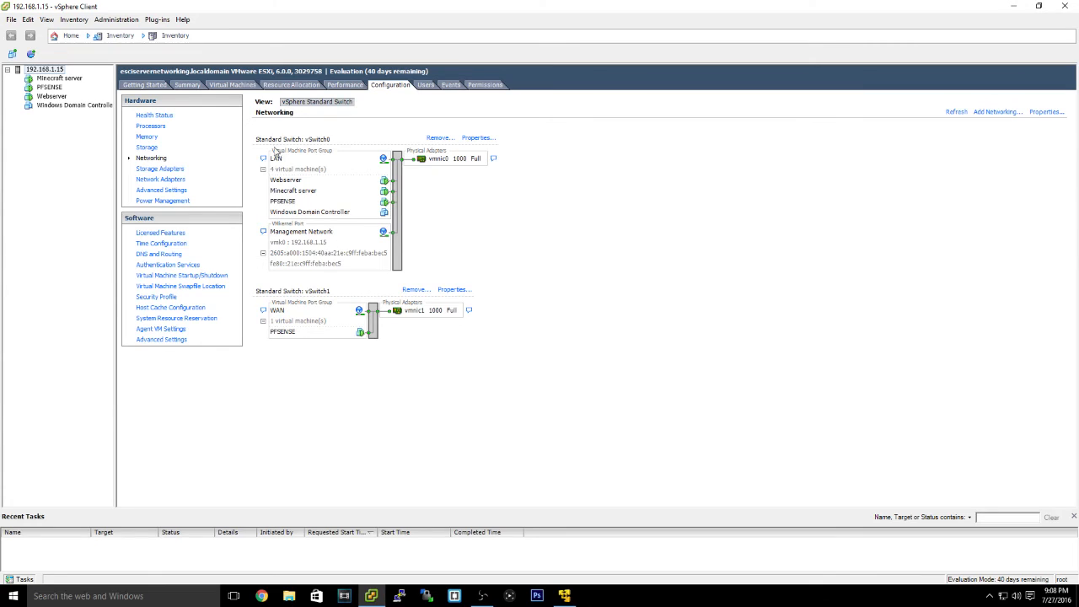
mouse_move(280, 145)
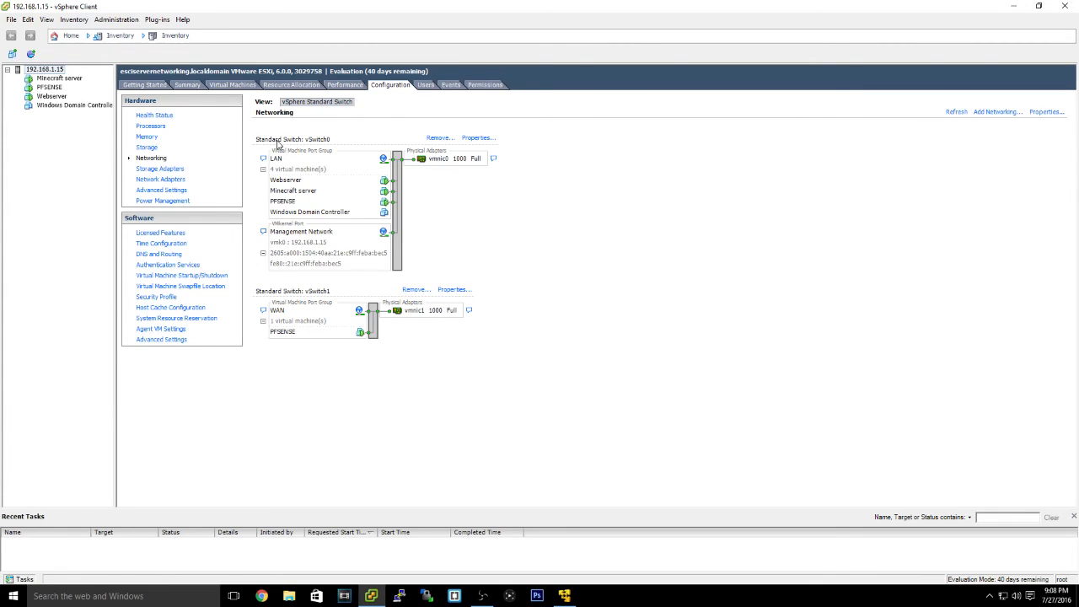
mouse_move(556, 261)
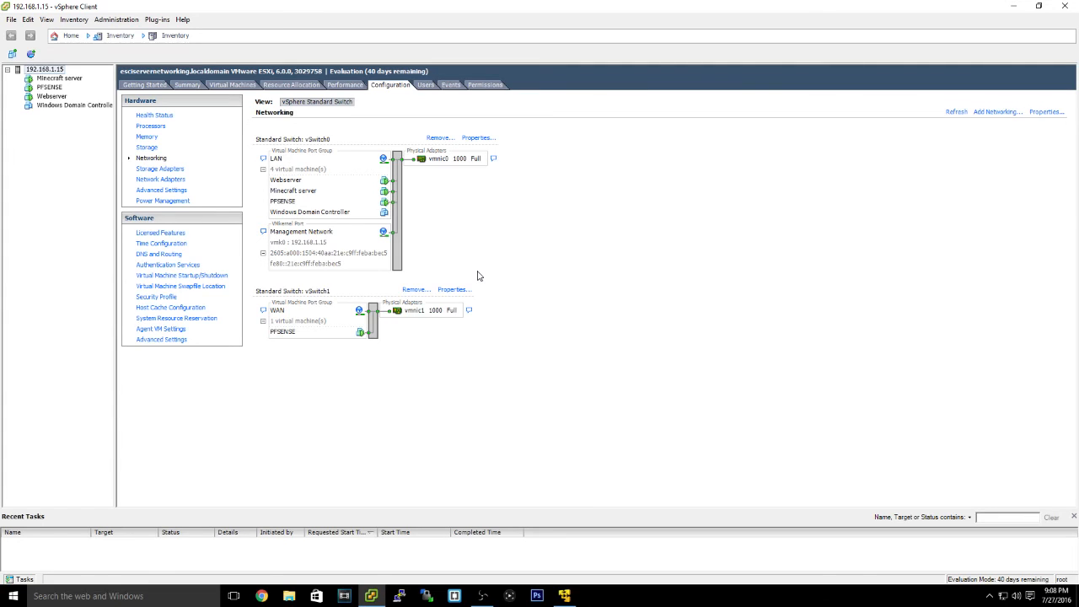
mouse_move(304, 309)
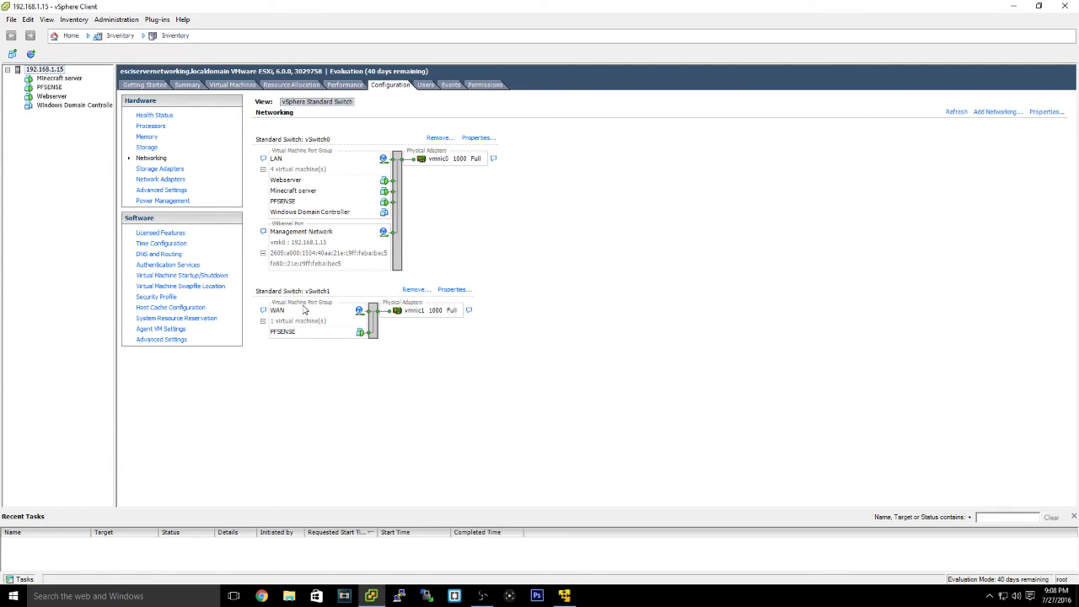
mouse_move(451, 312)
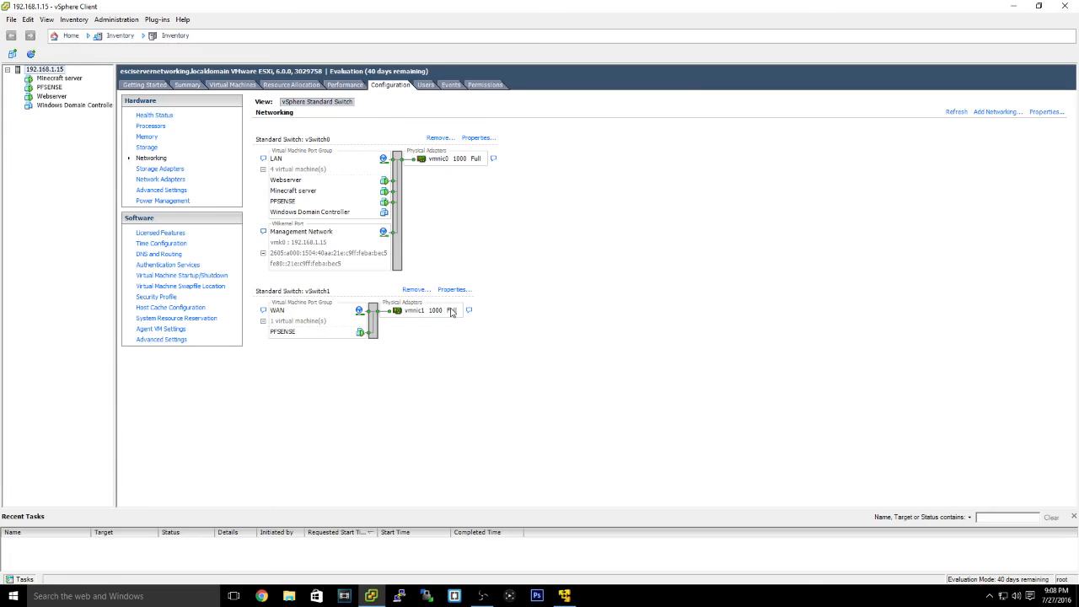
mouse_move(580, 440)
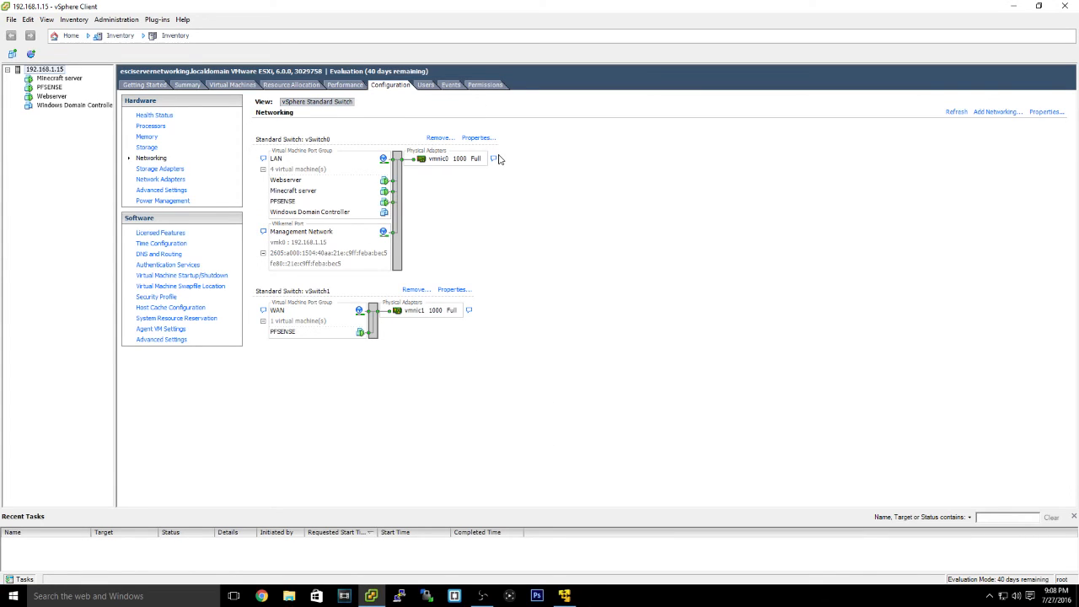
mouse_move(405, 316)
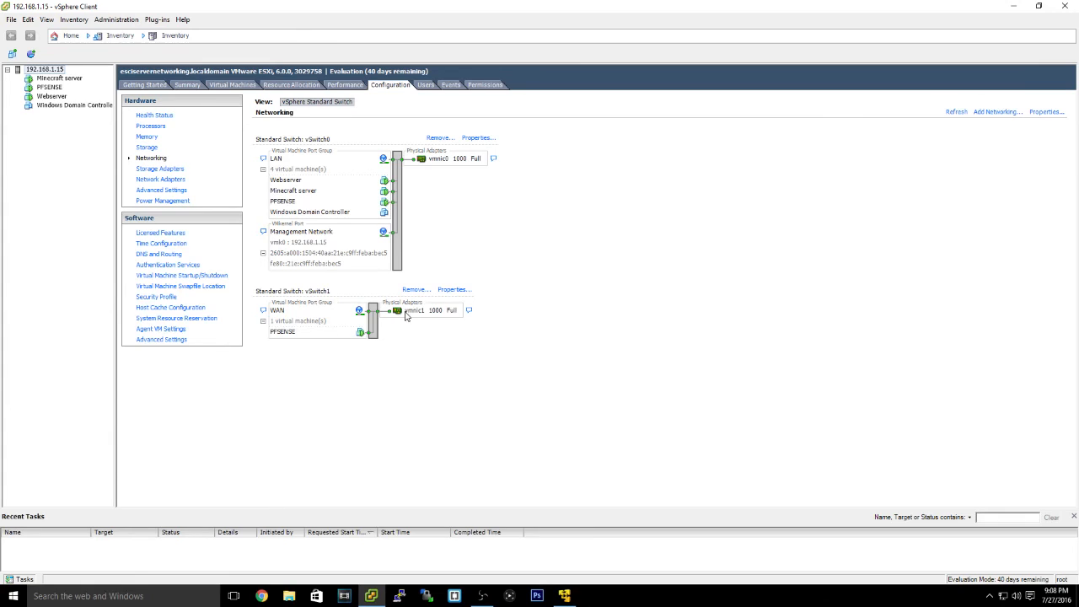
mouse_move(279, 316)
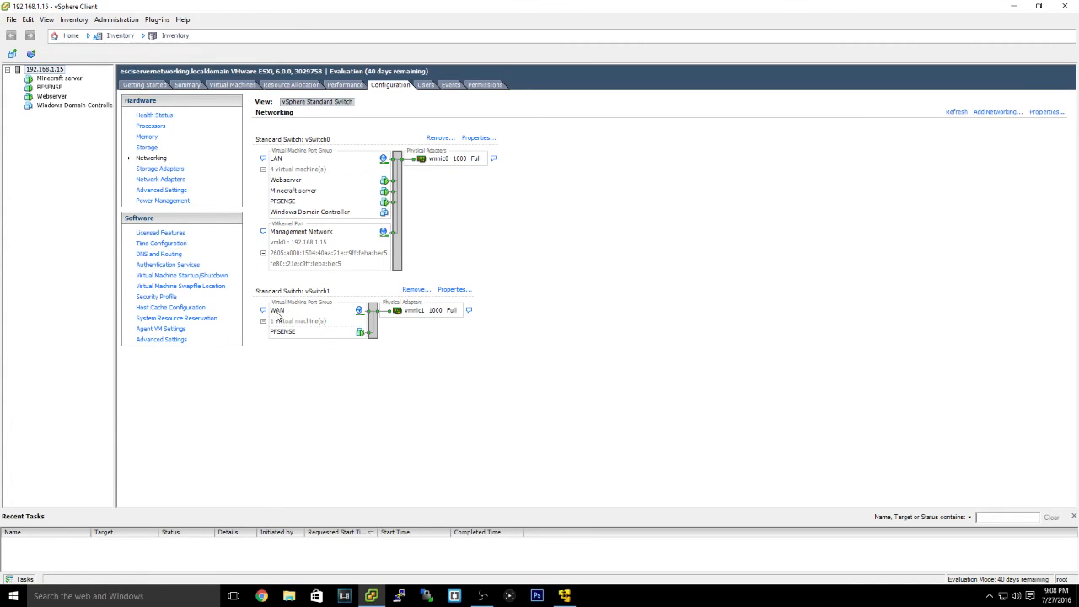
mouse_move(457, 327)
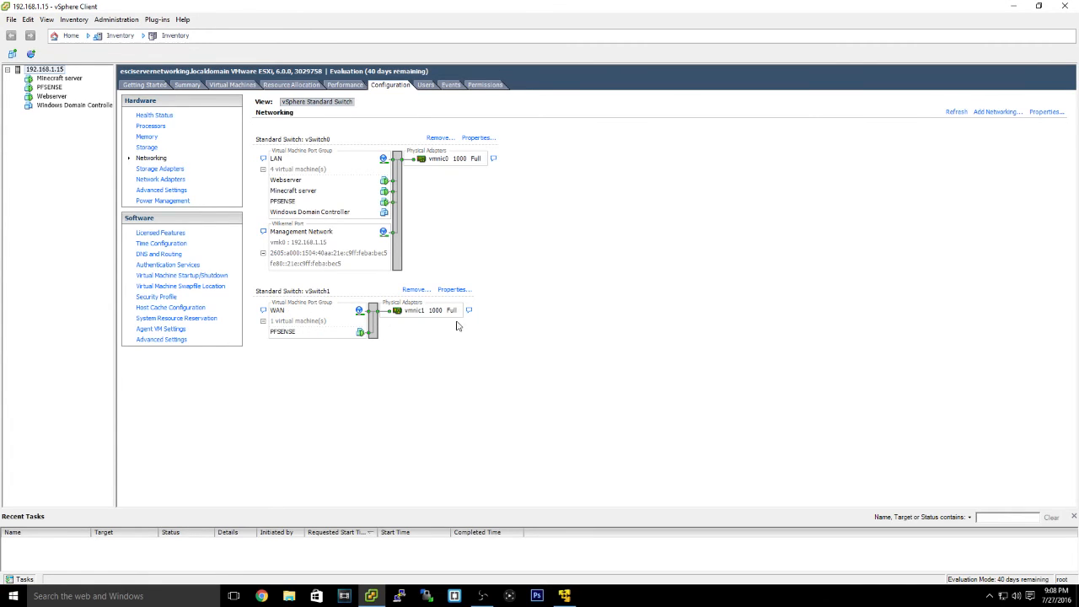
mouse_move(353, 301)
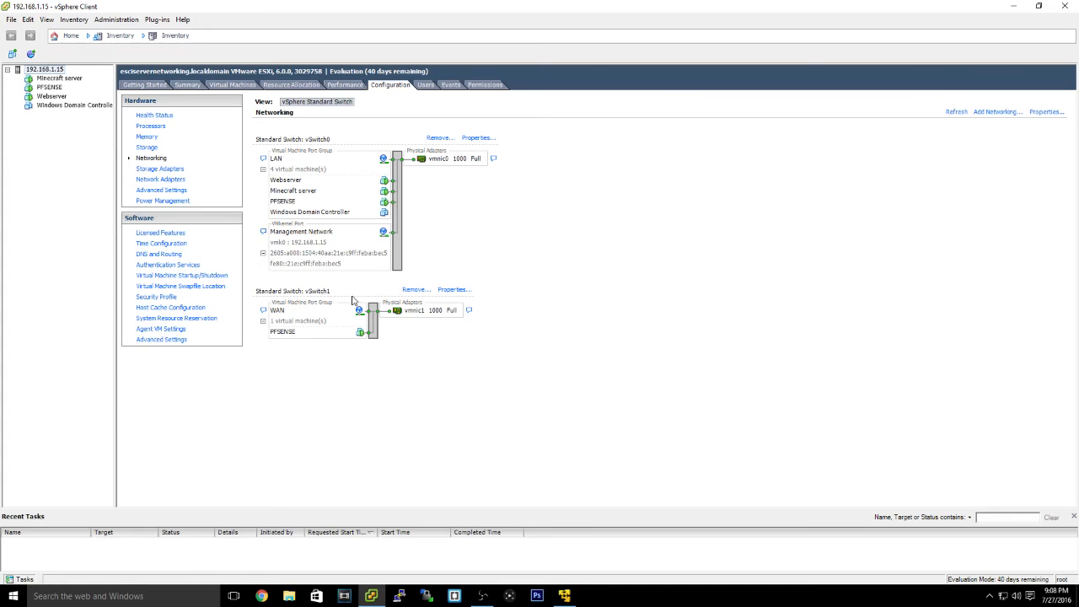
mouse_move(287, 337)
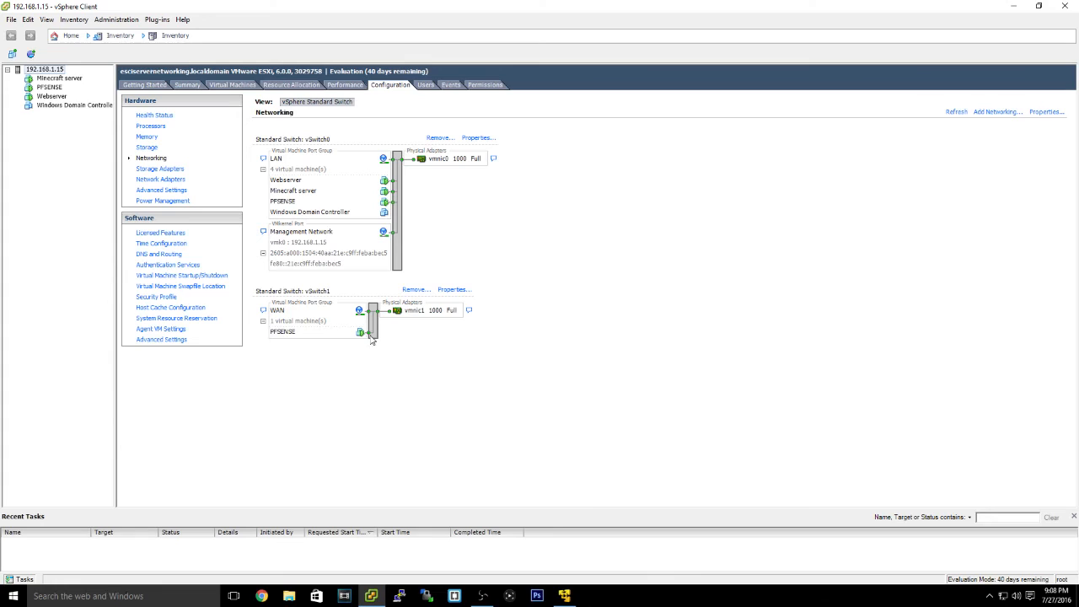
mouse_move(277, 346)
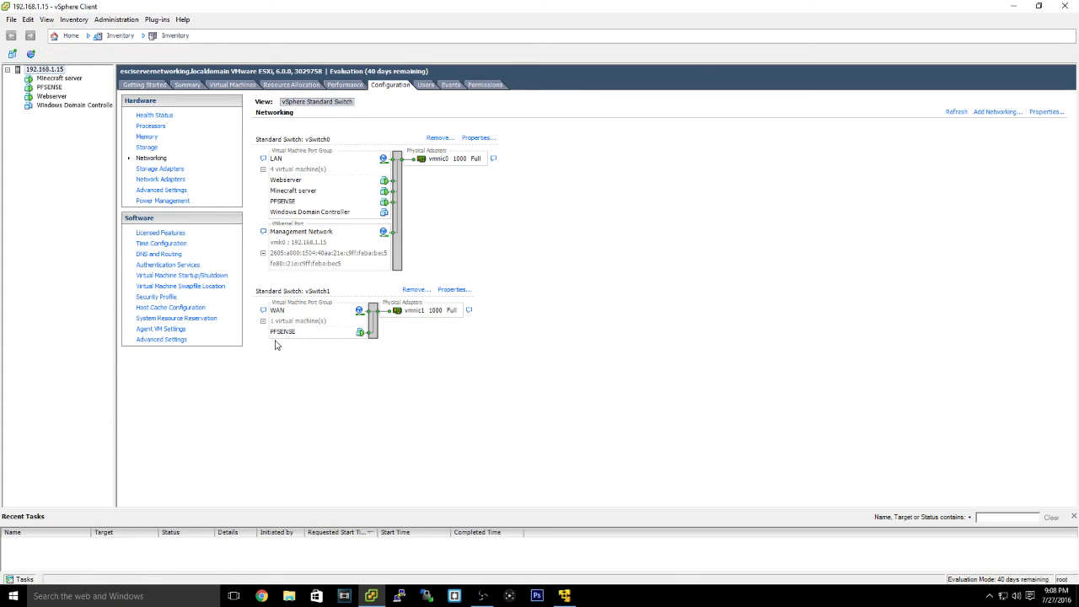
mouse_move(295, 324)
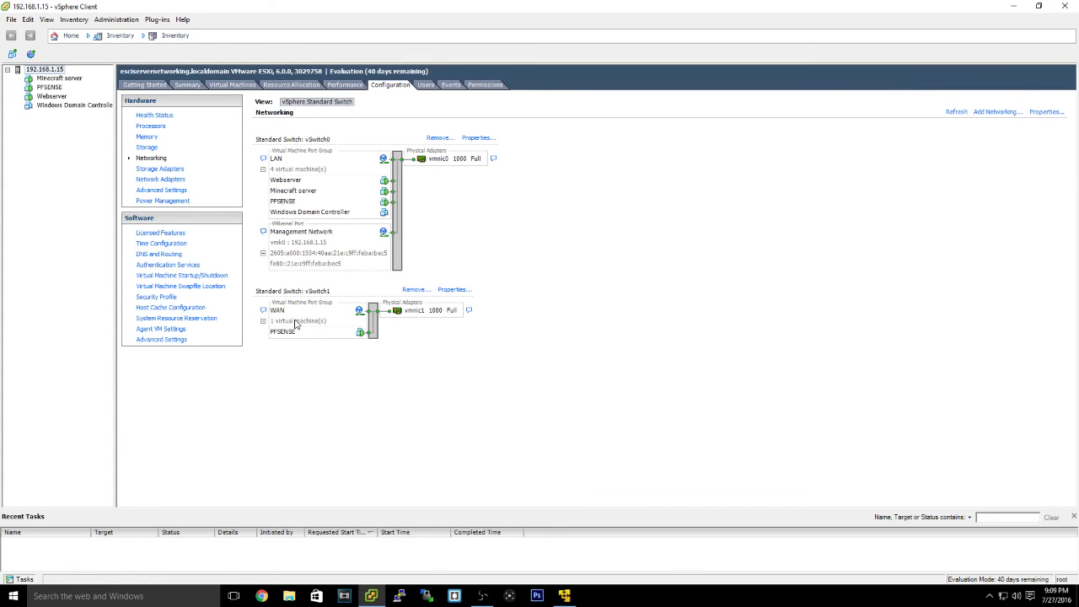
mouse_move(763, 314)
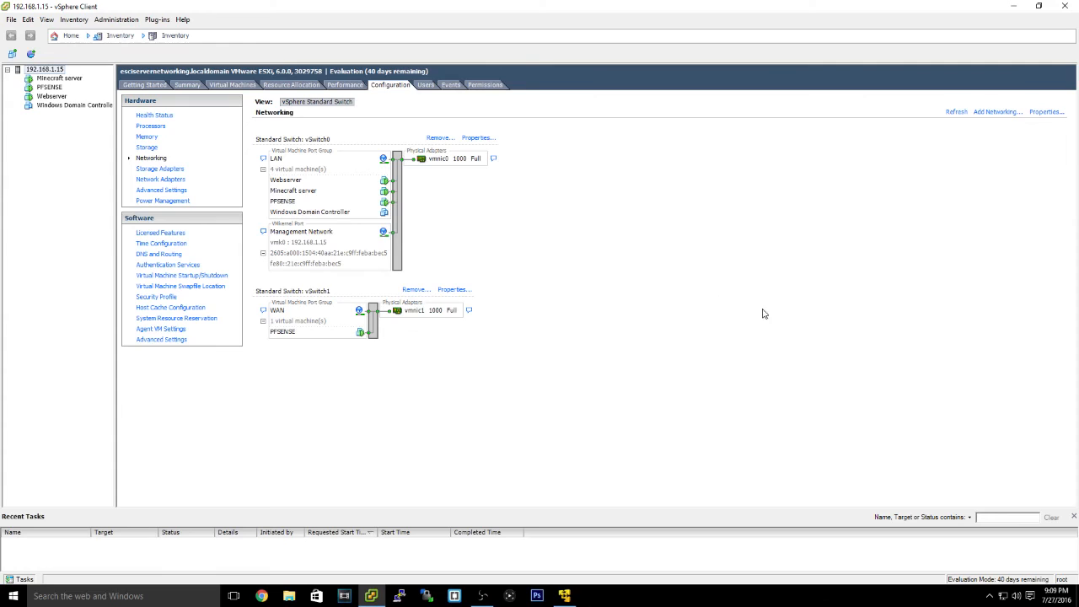
mouse_move(572, 358)
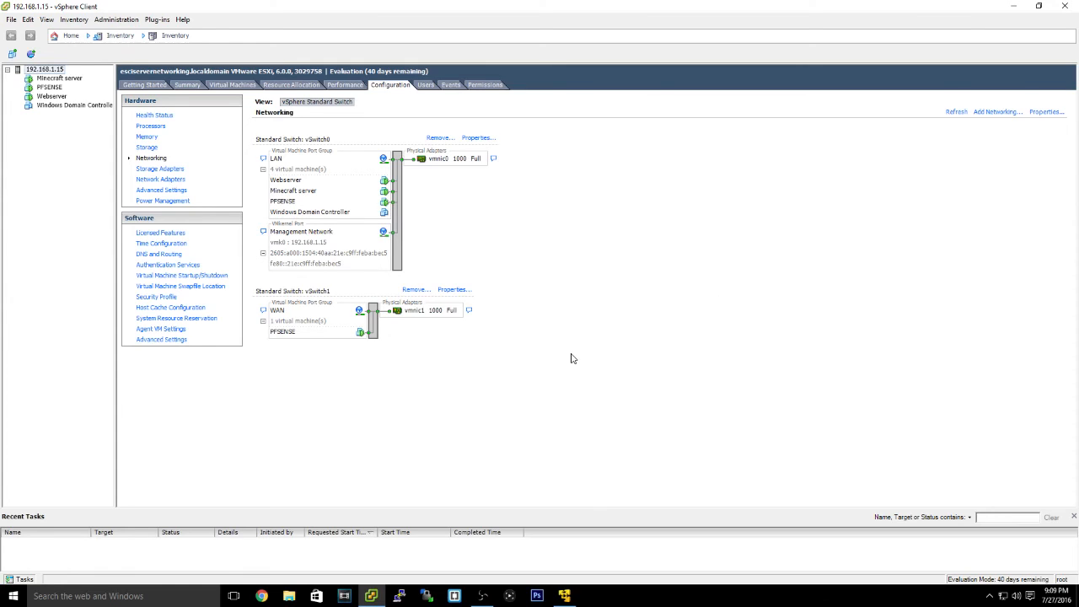
mouse_move(665, 306)
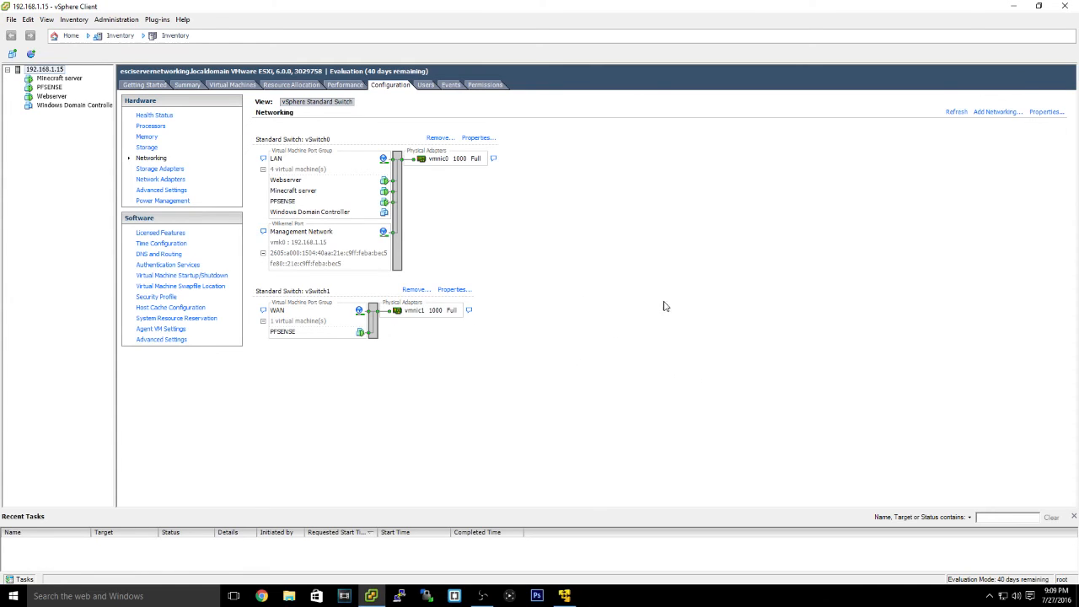
mouse_move(732, 347)
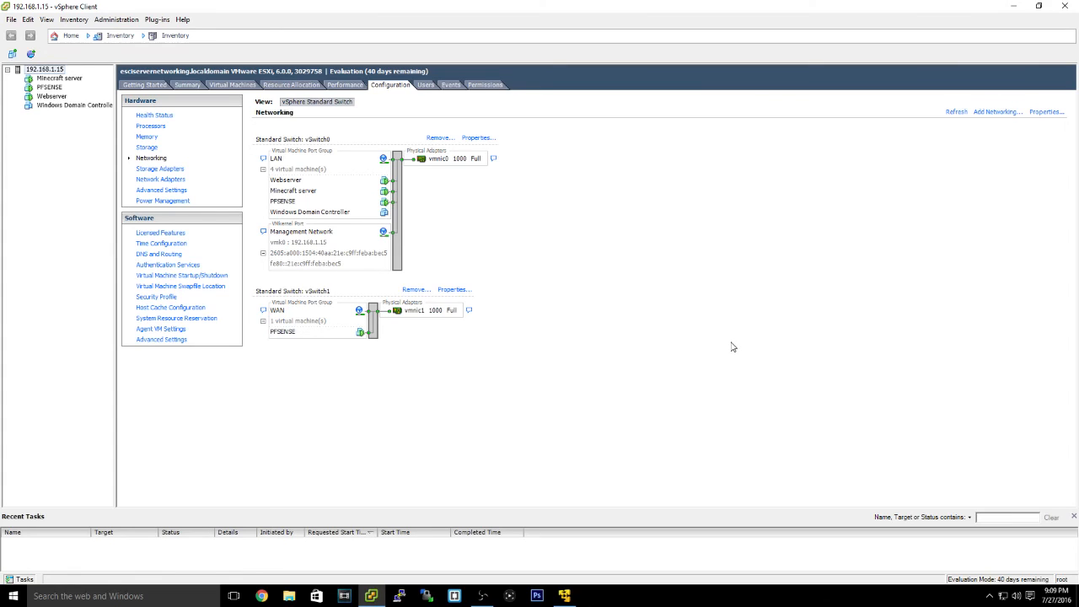
mouse_move(799, 317)
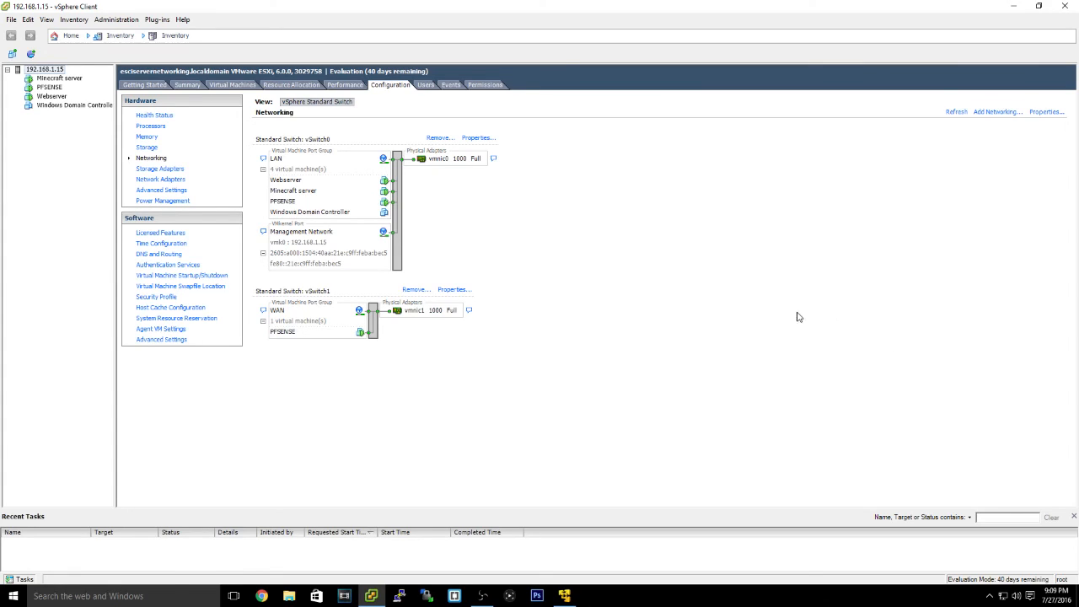
mouse_move(493, 321)
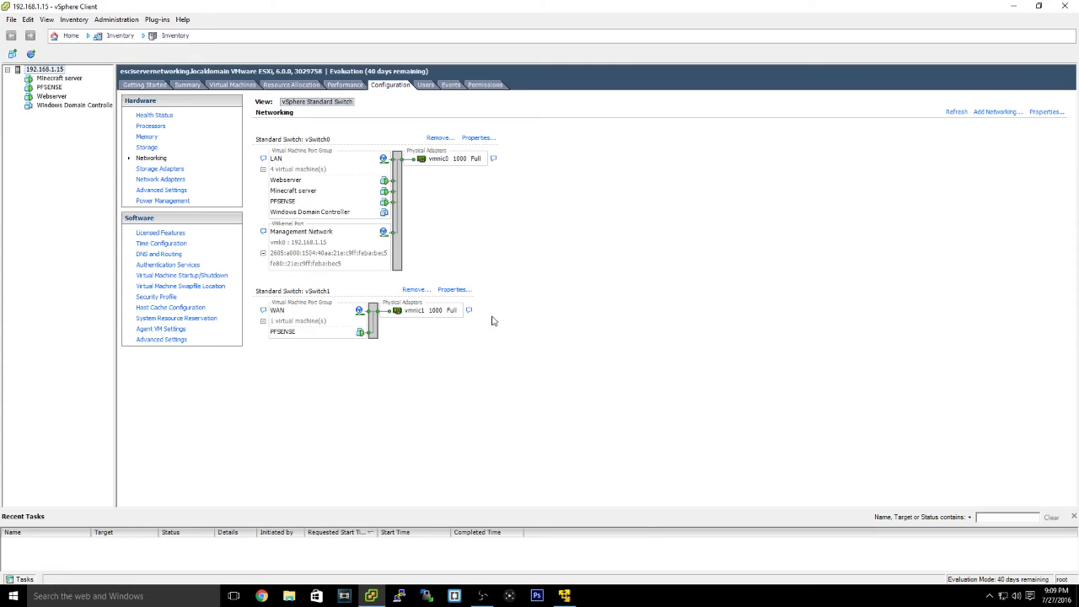
mouse_move(383, 314)
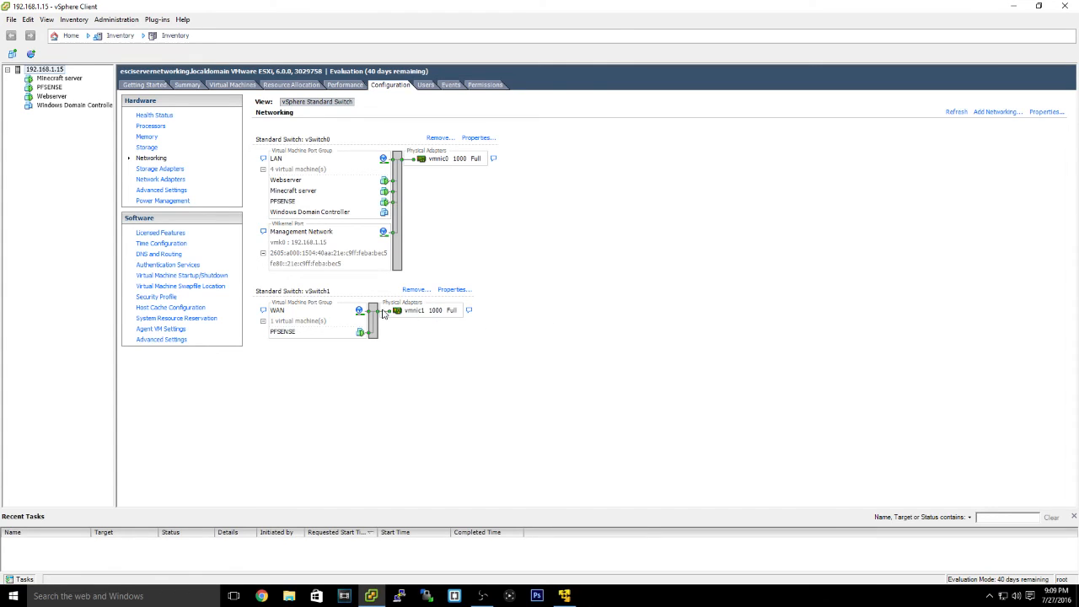
mouse_move(344, 342)
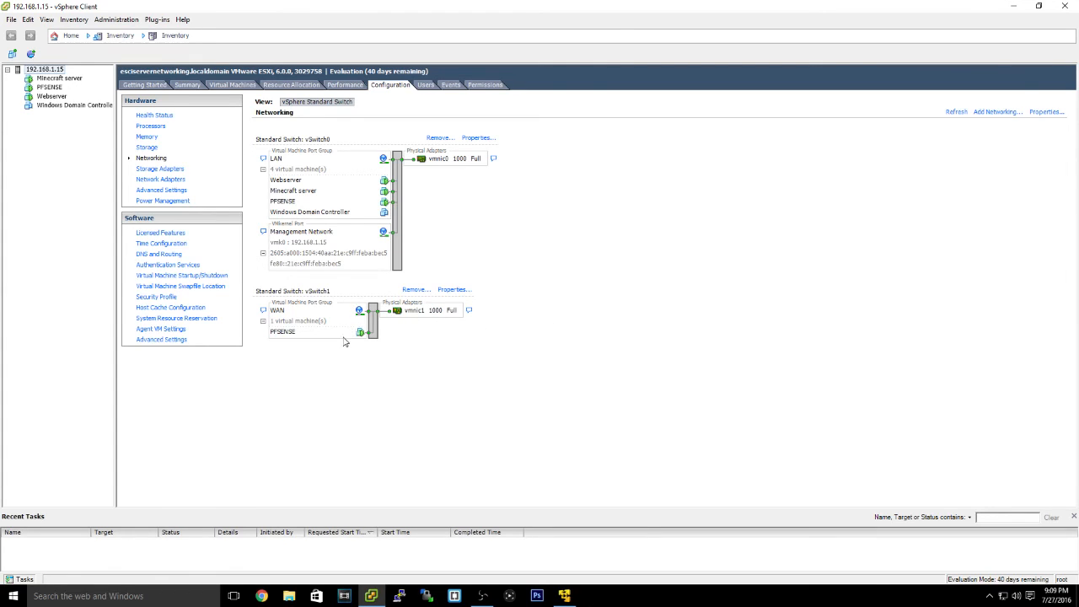
mouse_move(311, 336)
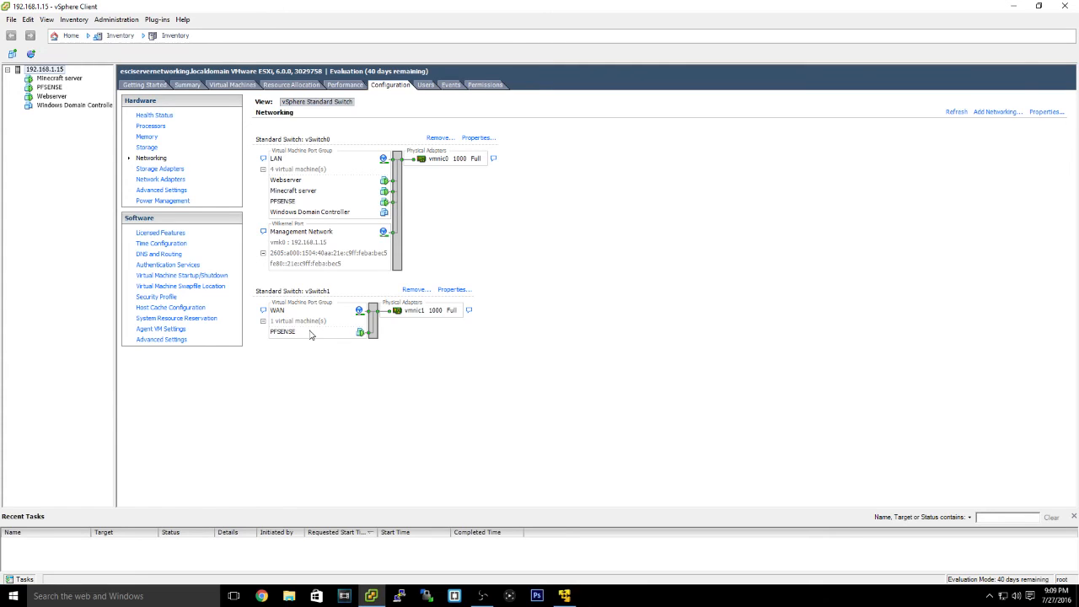
mouse_move(115, 136)
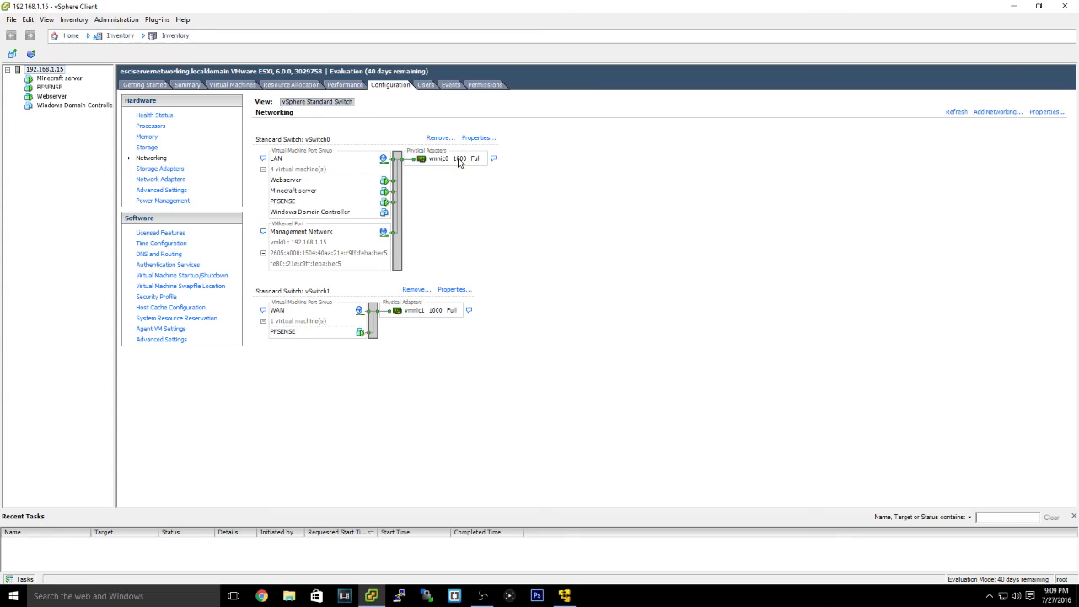
mouse_move(385, 204)
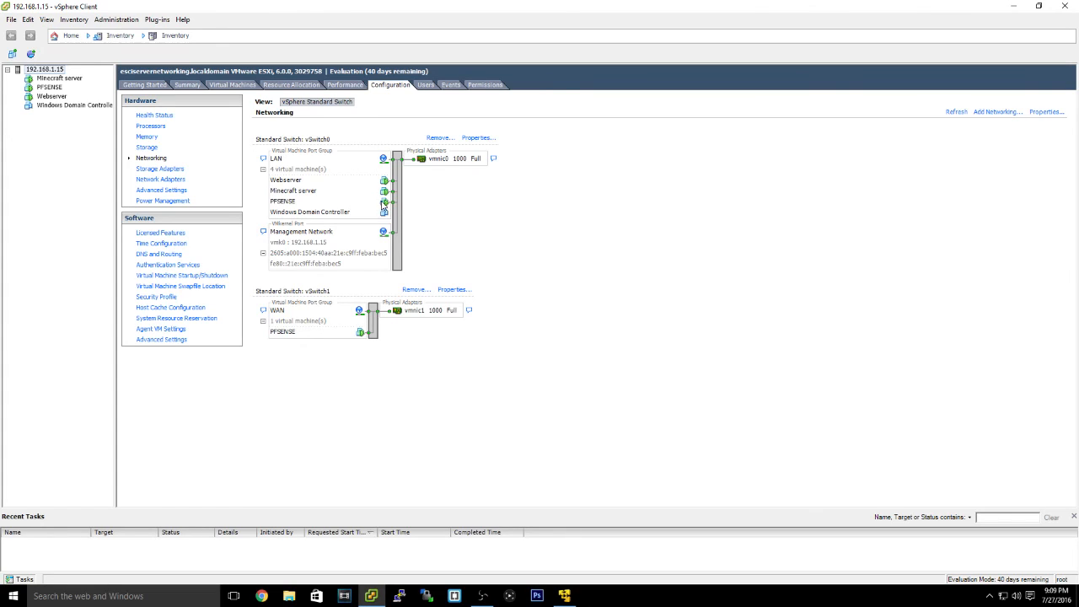
mouse_move(398, 206)
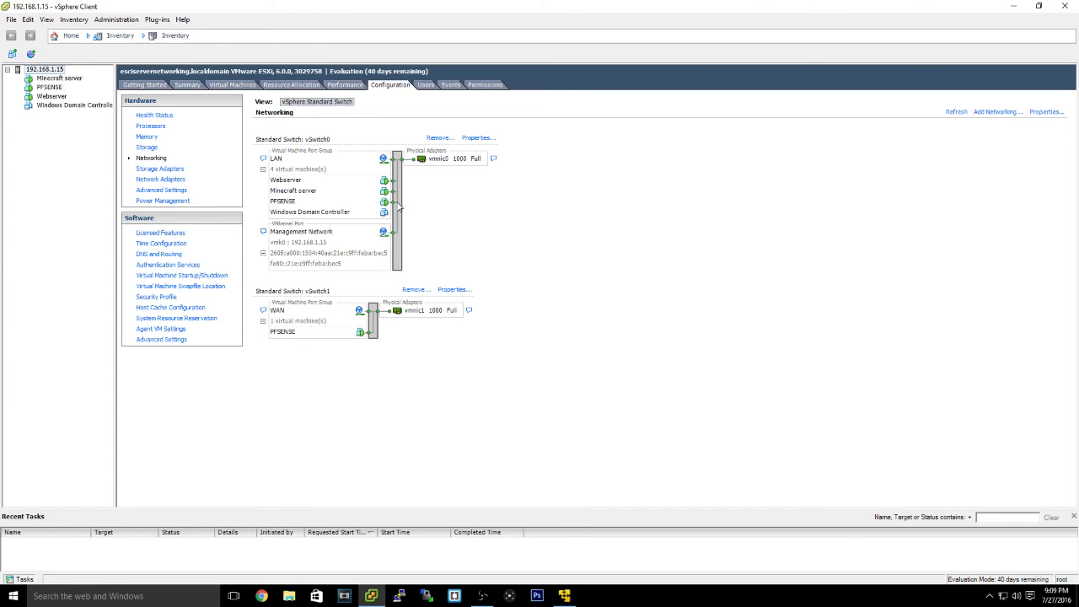
mouse_move(388, 202)
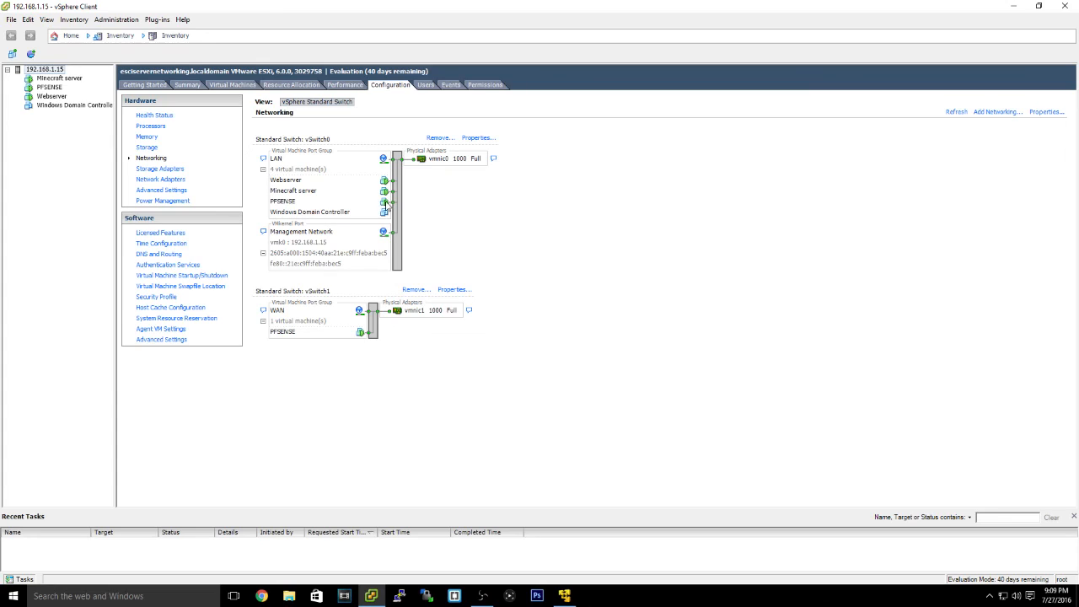
mouse_move(404, 202)
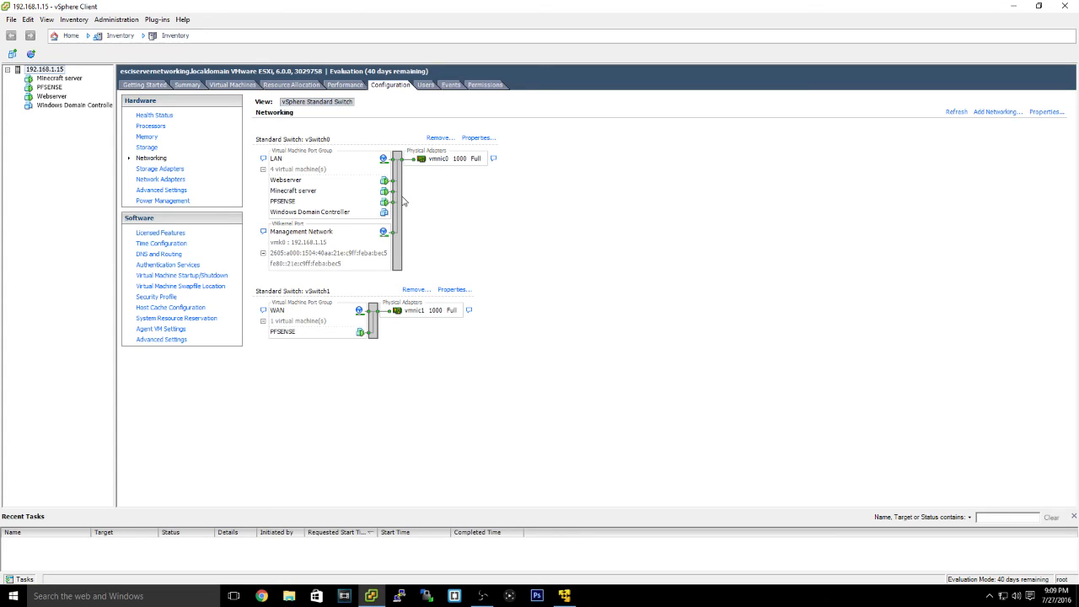
mouse_move(382, 209)
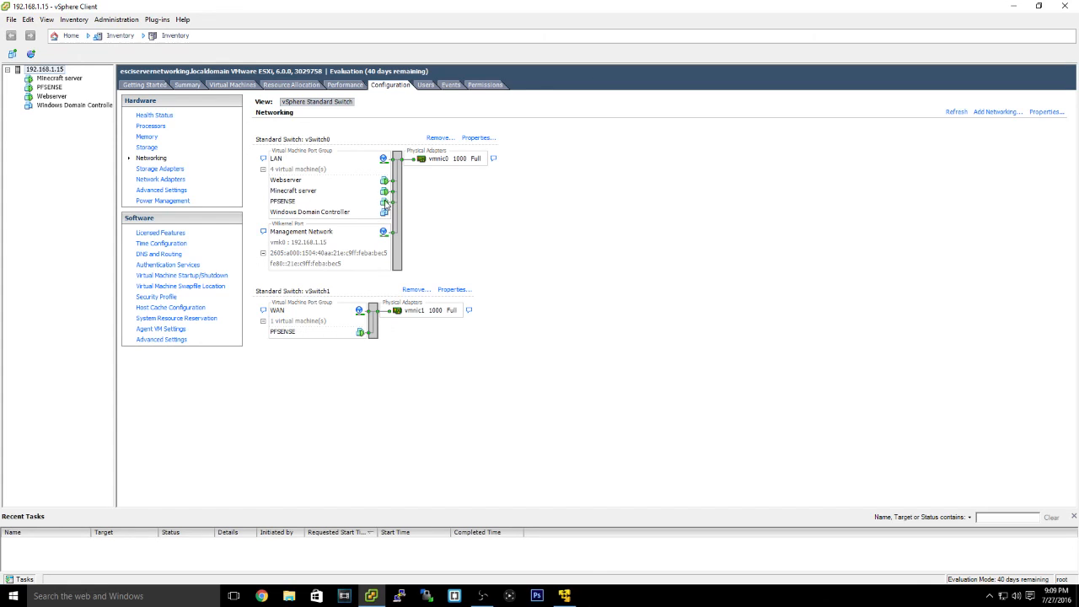
mouse_move(279, 206)
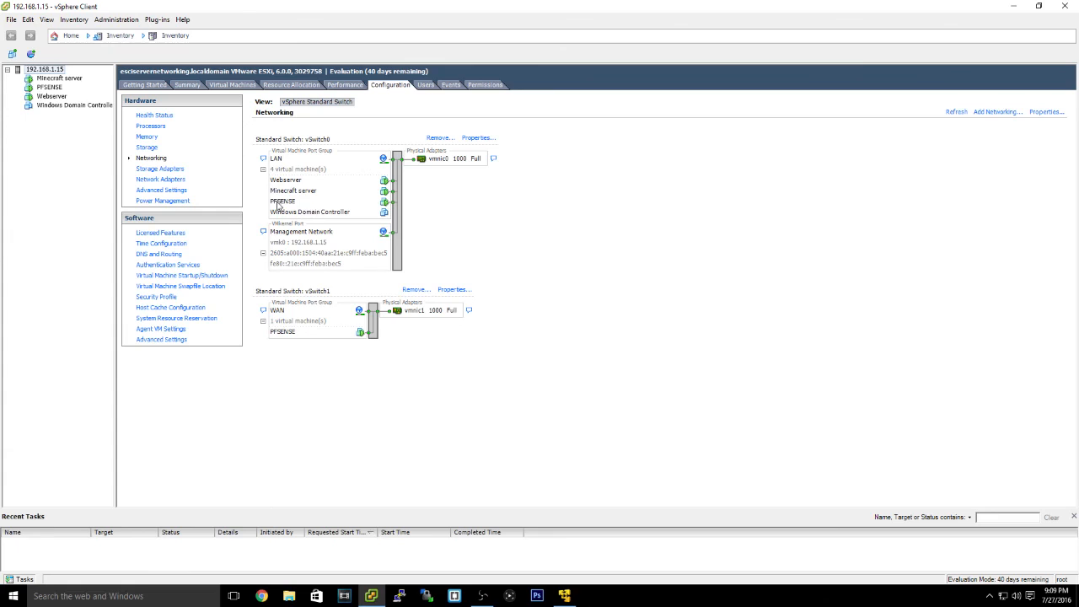
mouse_move(339, 207)
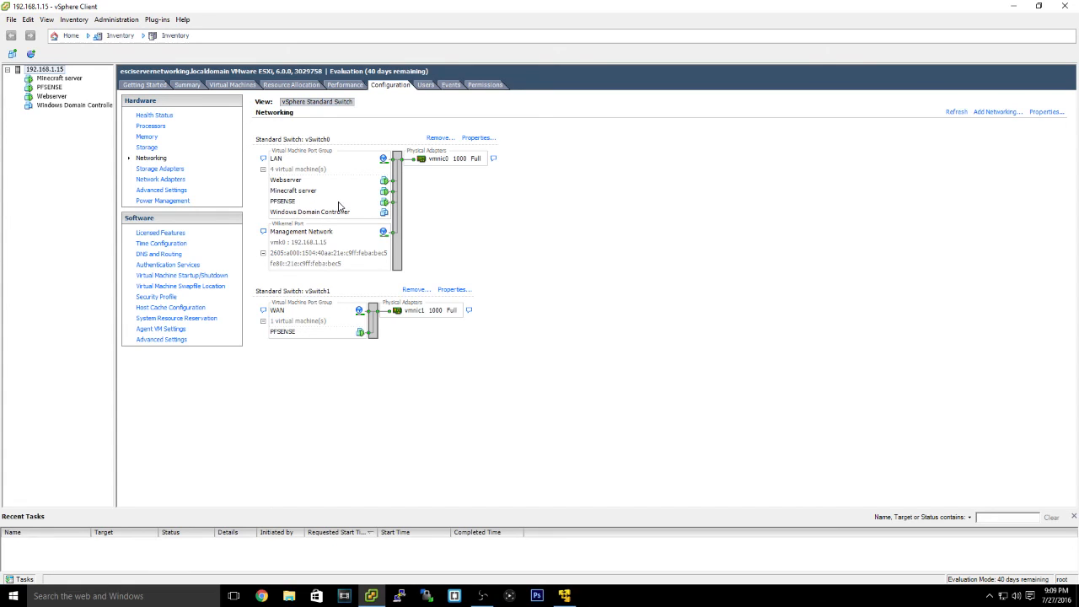
mouse_move(391, 230)
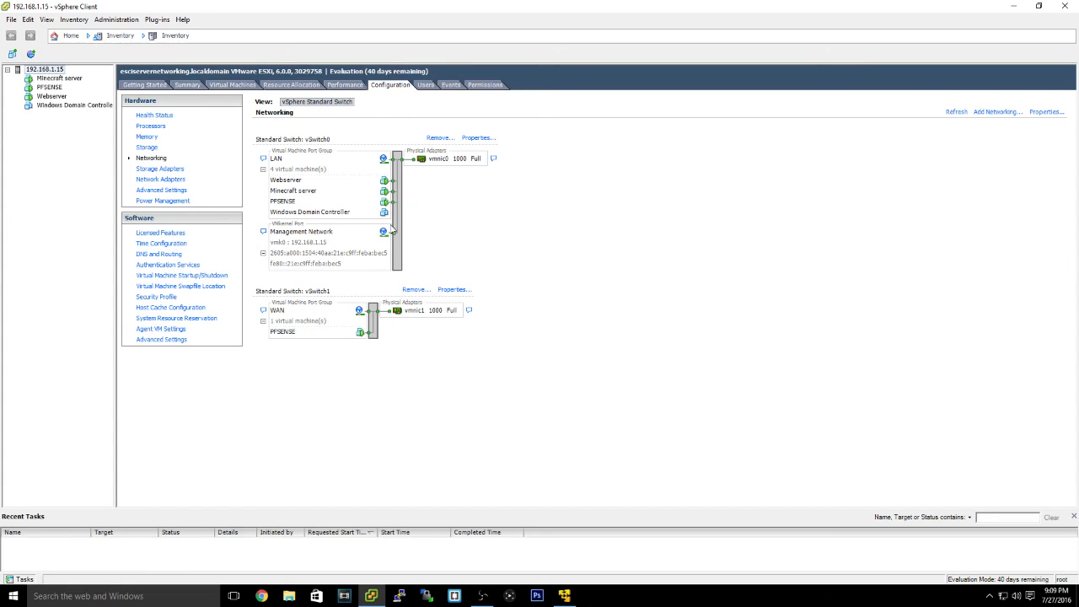
mouse_move(442, 162)
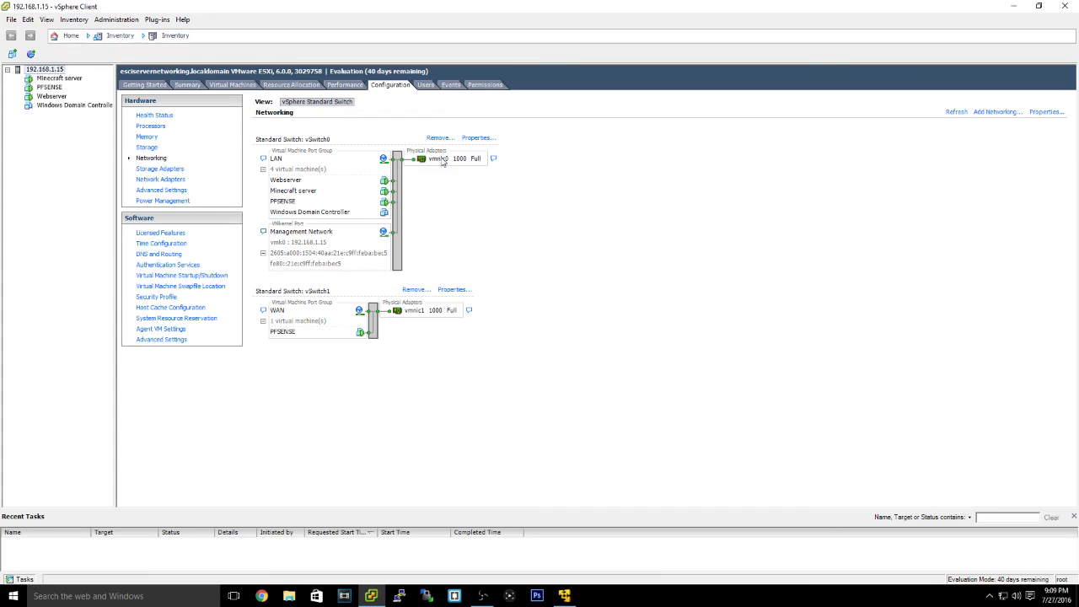
mouse_move(702, 165)
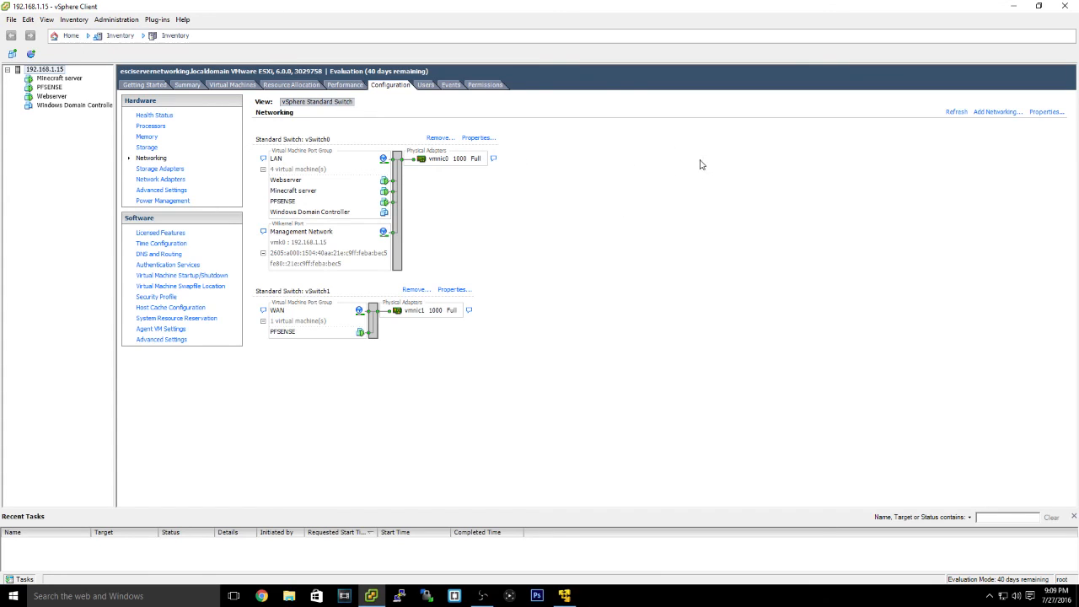
mouse_move(418, 109)
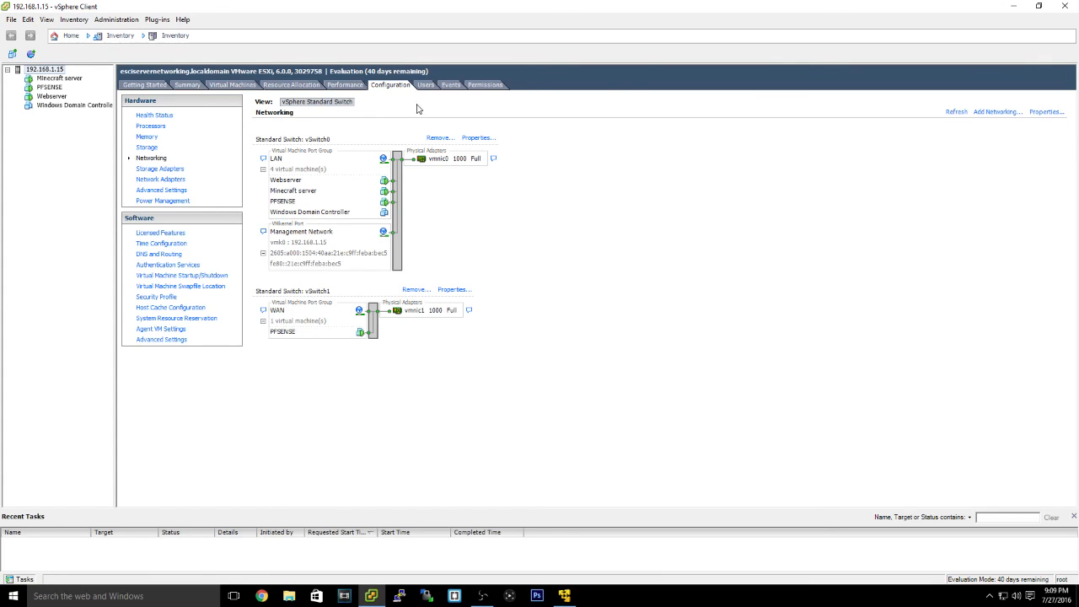
mouse_move(217, 180)
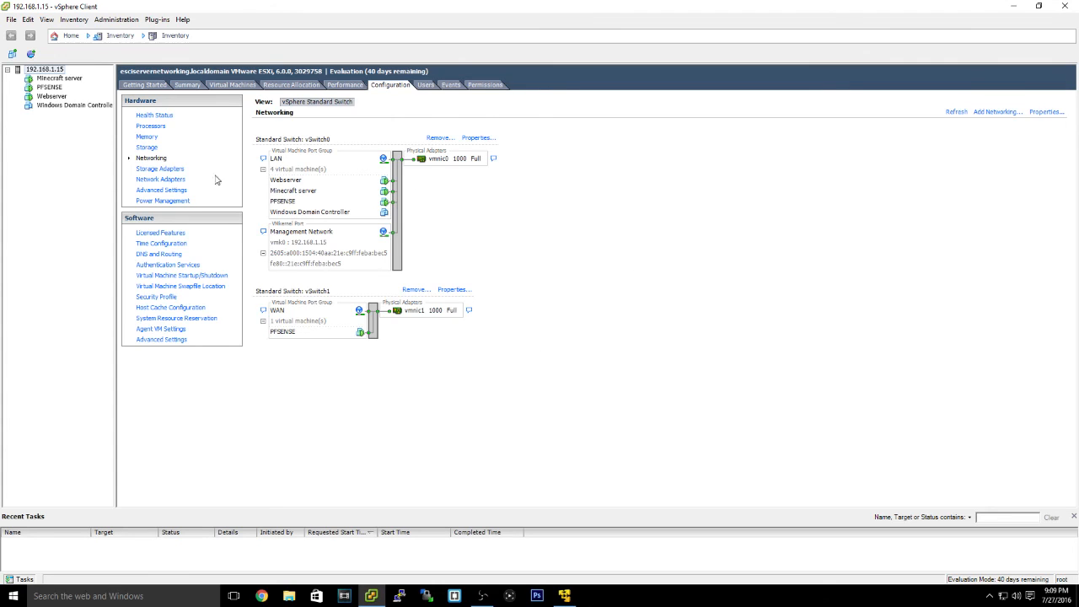
mouse_move(354, 295)
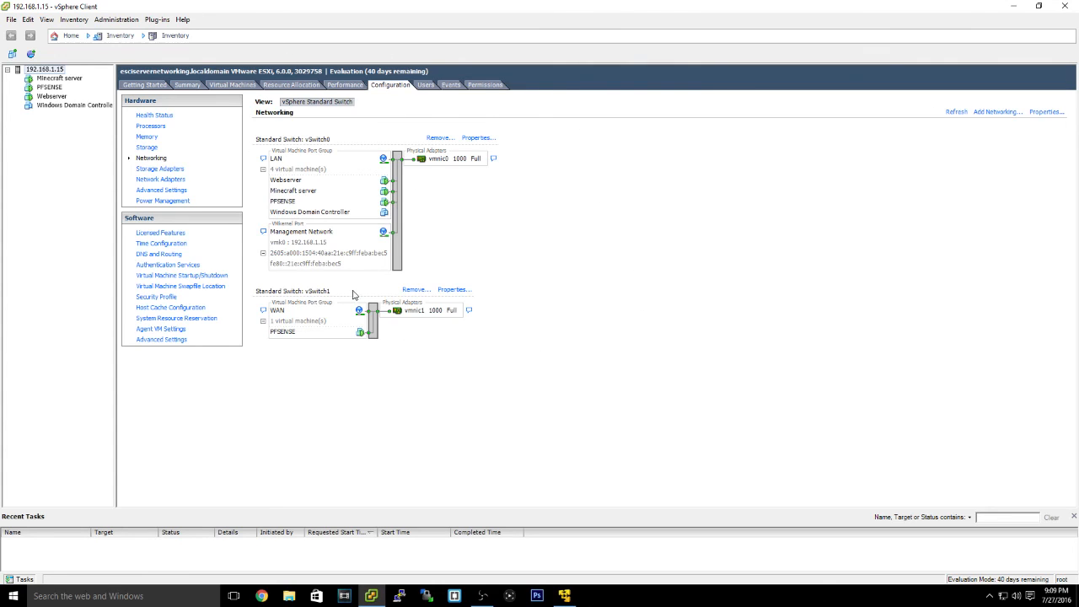
mouse_move(685, 188)
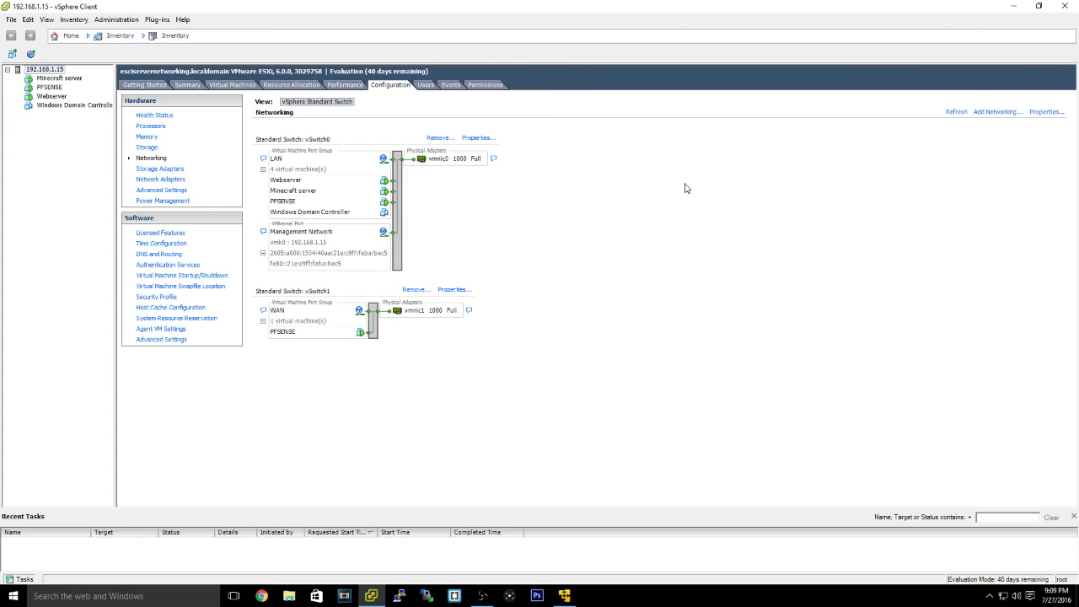
mouse_move(297, 228)
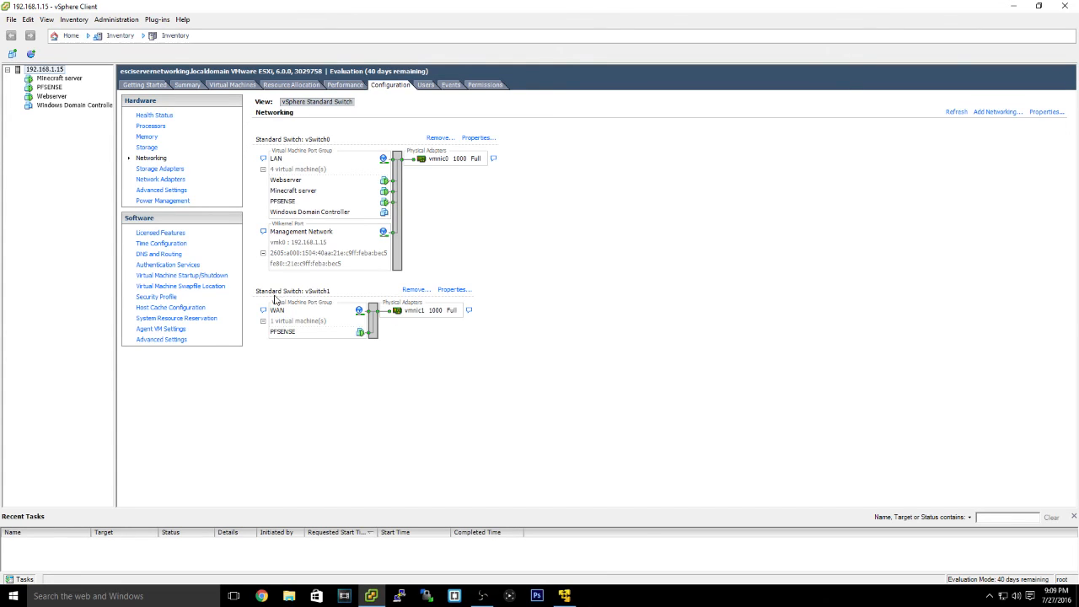
mouse_move(449, 248)
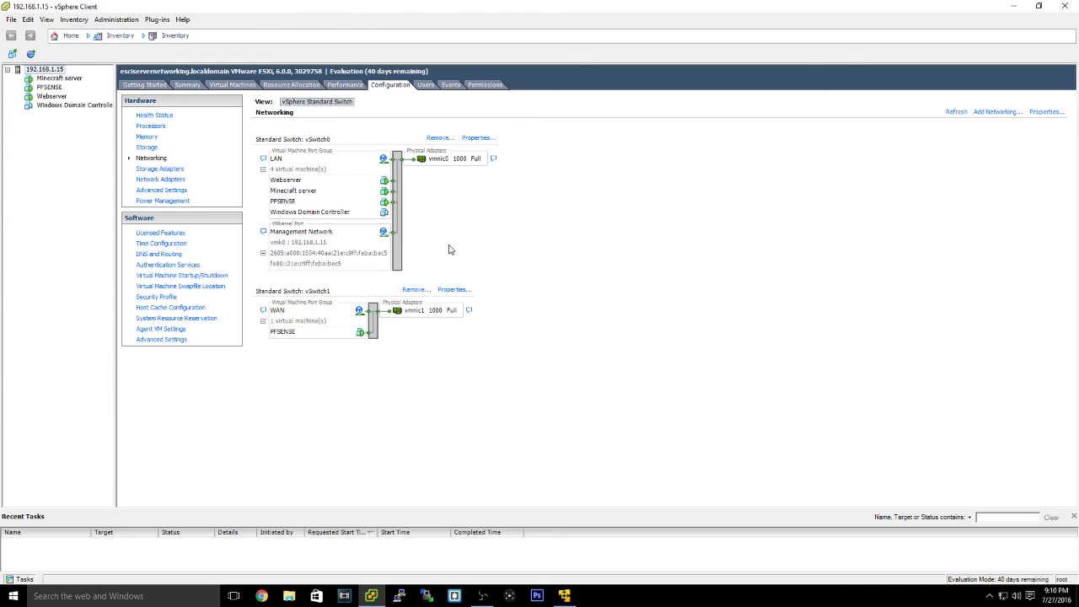
mouse_move(454, 200)
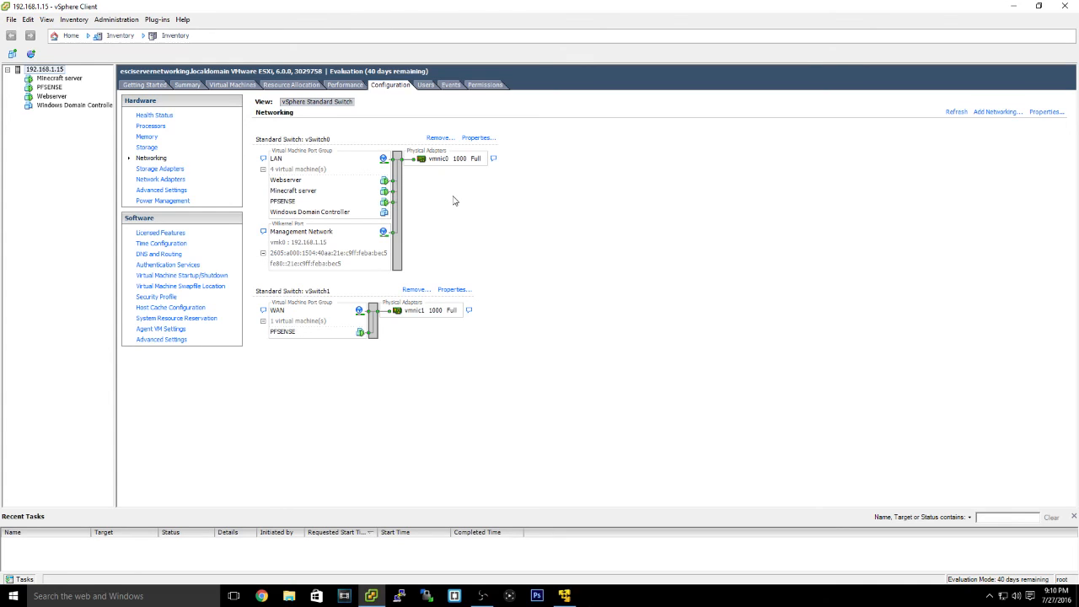
Step: Select the PFSENSE virtual machine in the inventory to show its Getting Started page
left_click(48, 87)
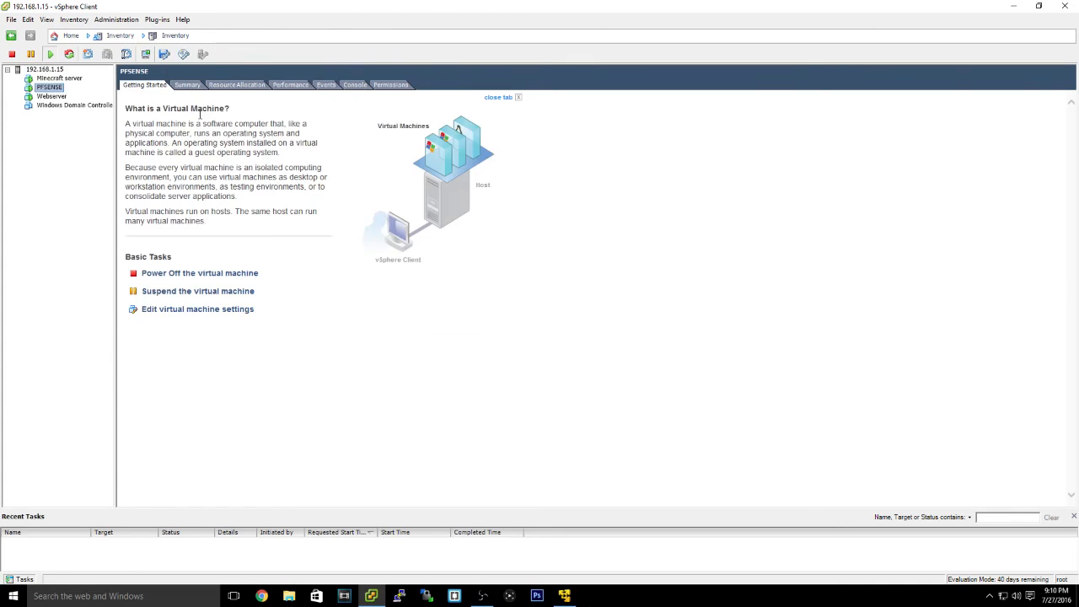